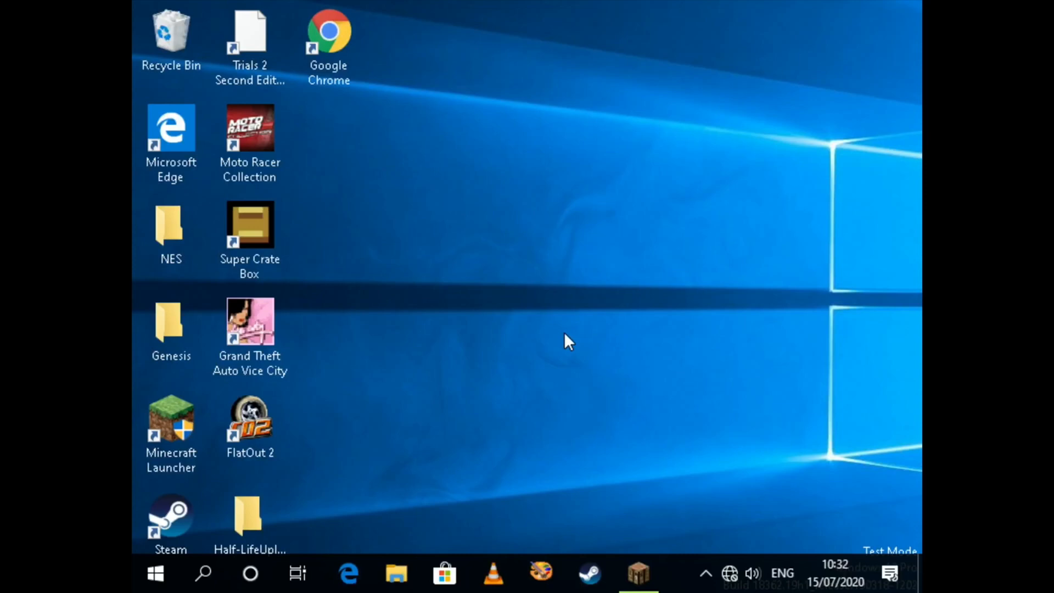
mouse_move(500, 308)
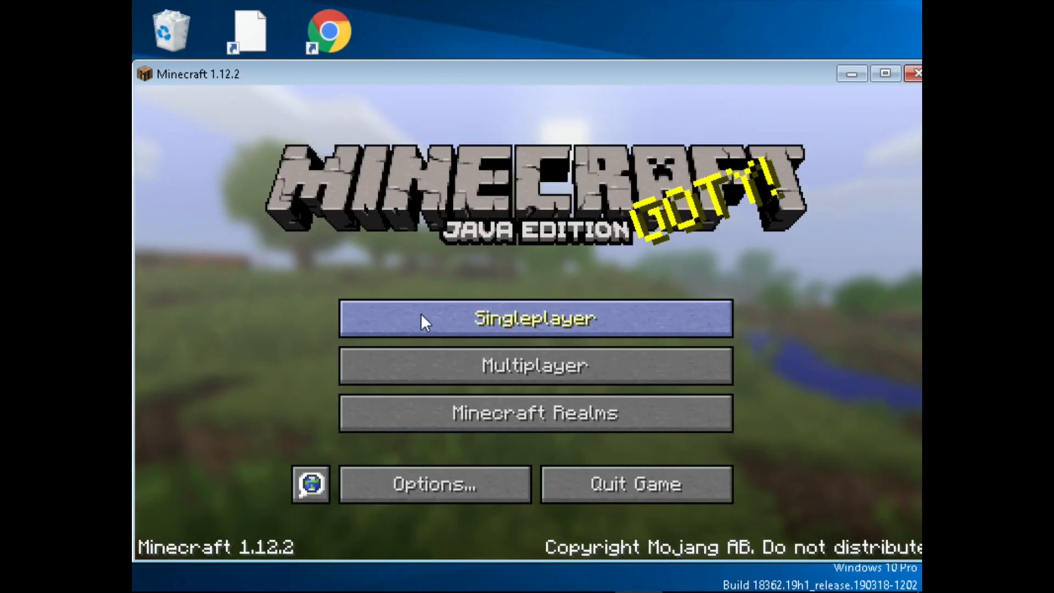
- Start a new singleplayer world and cycle its game mode to Creative
click(535, 318)
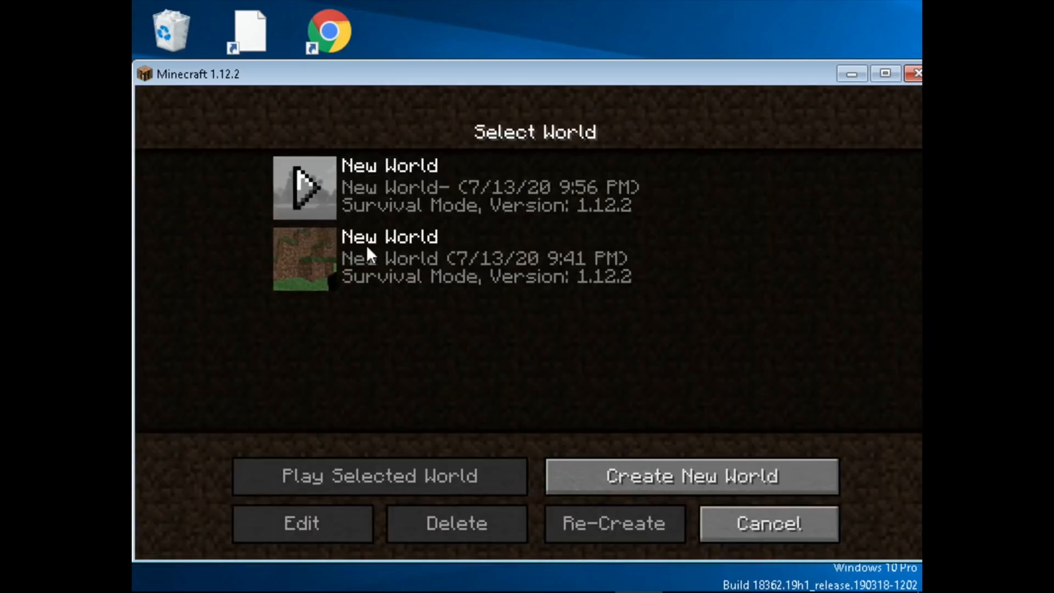
mouse_move(349, 205)
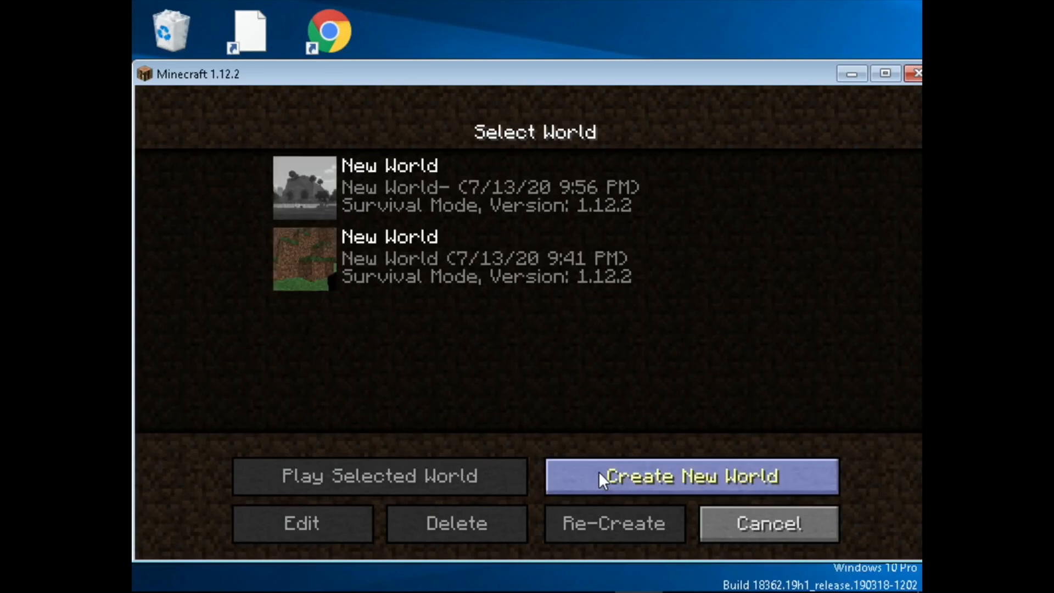
click(690, 475)
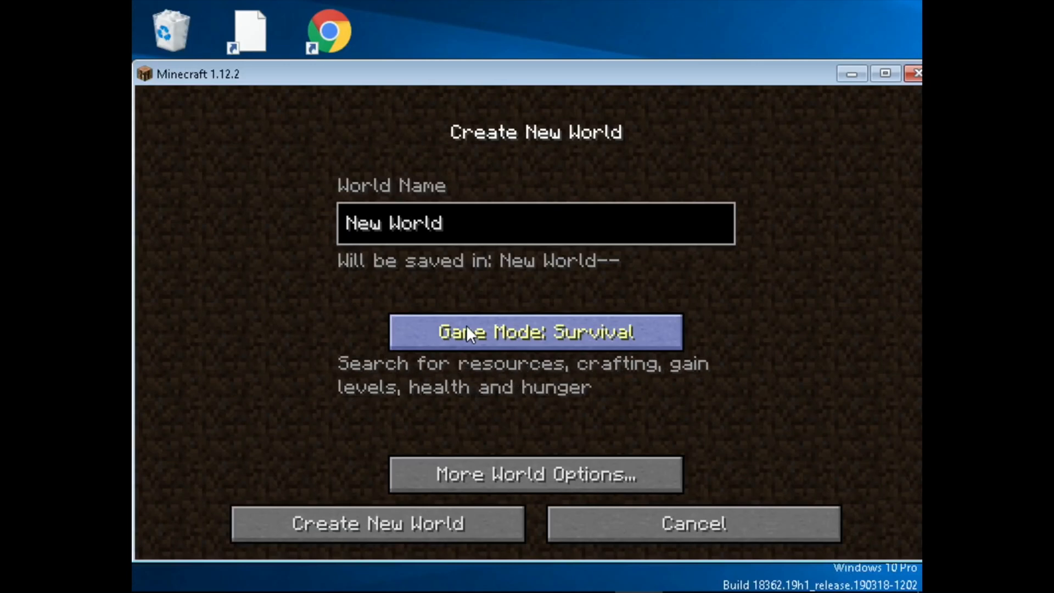
click(535, 332)
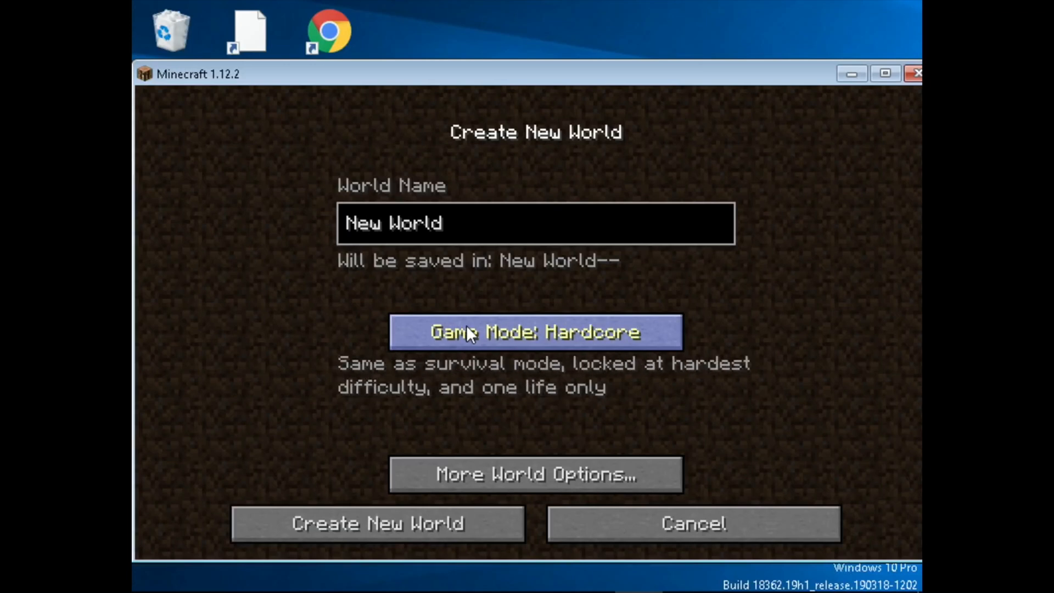
click(534, 332)
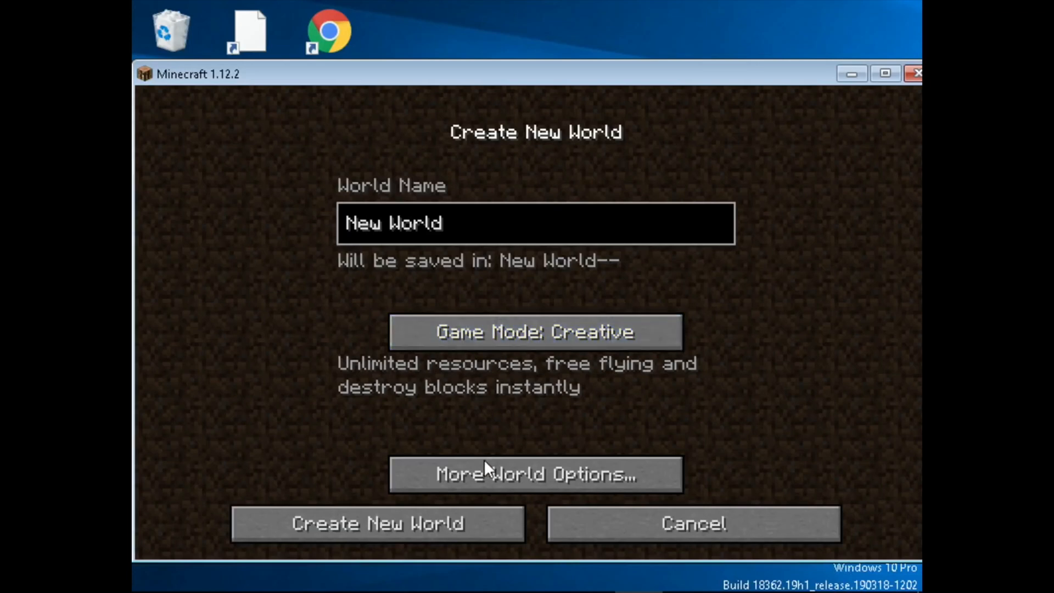
- In More World Options, choose the Superflat world type with Generate Structures OFF and confirm
click(535, 474)
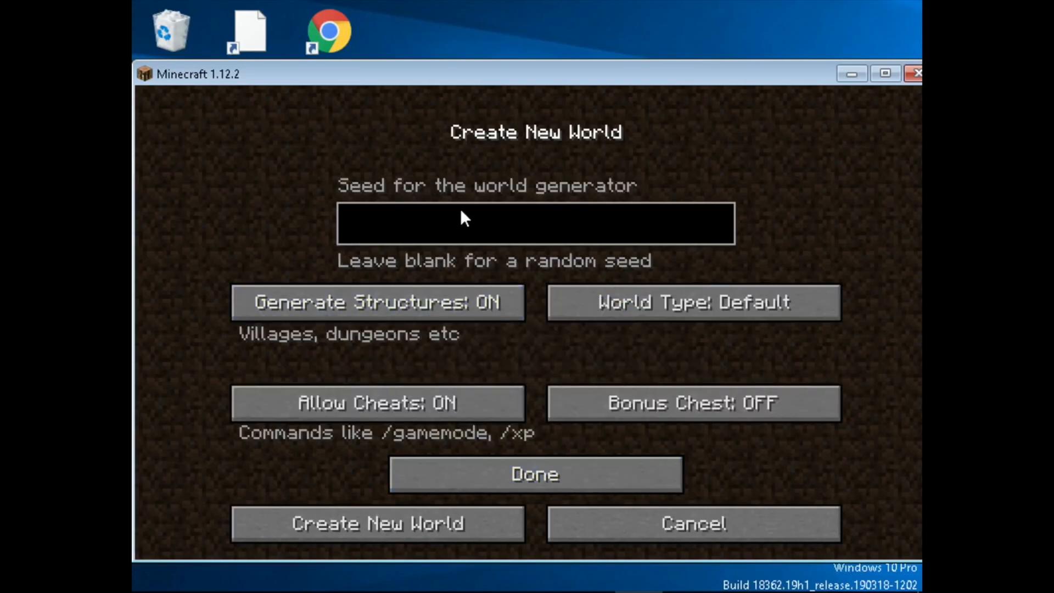
click(693, 302)
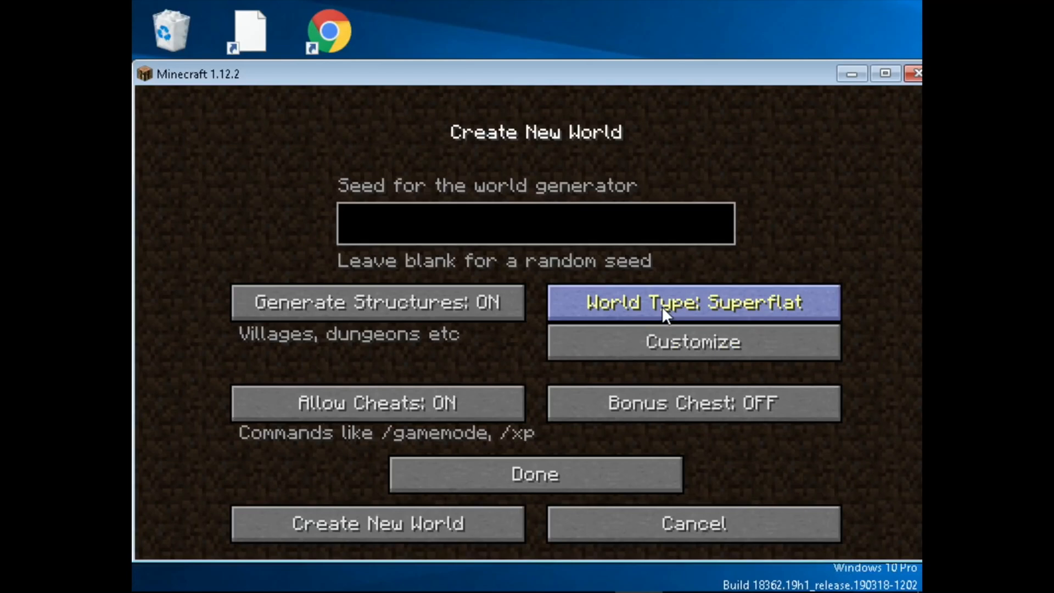
click(693, 302)
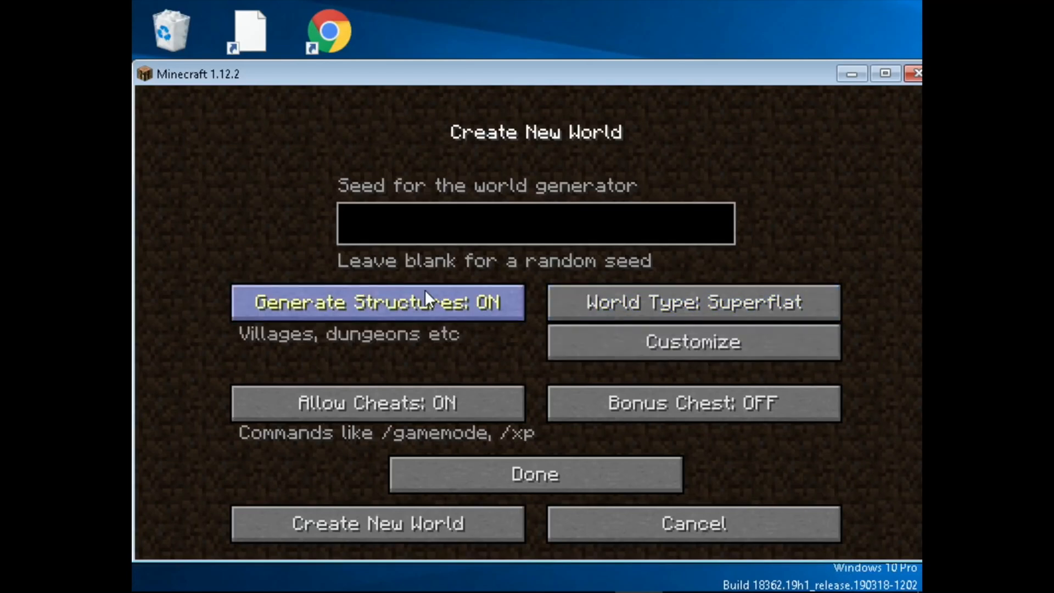
click(379, 302)
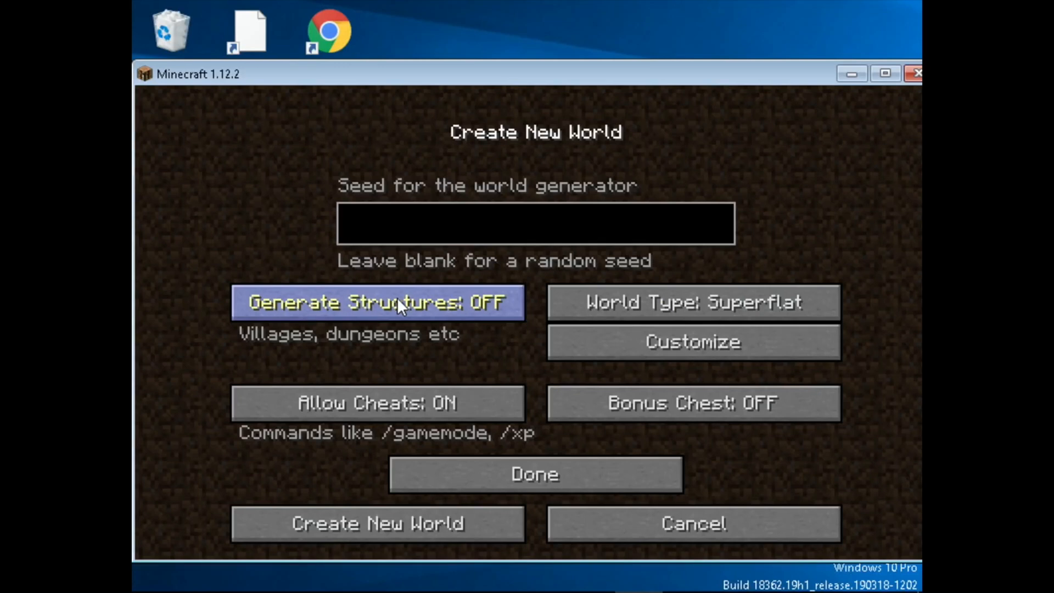
mouse_move(411, 375)
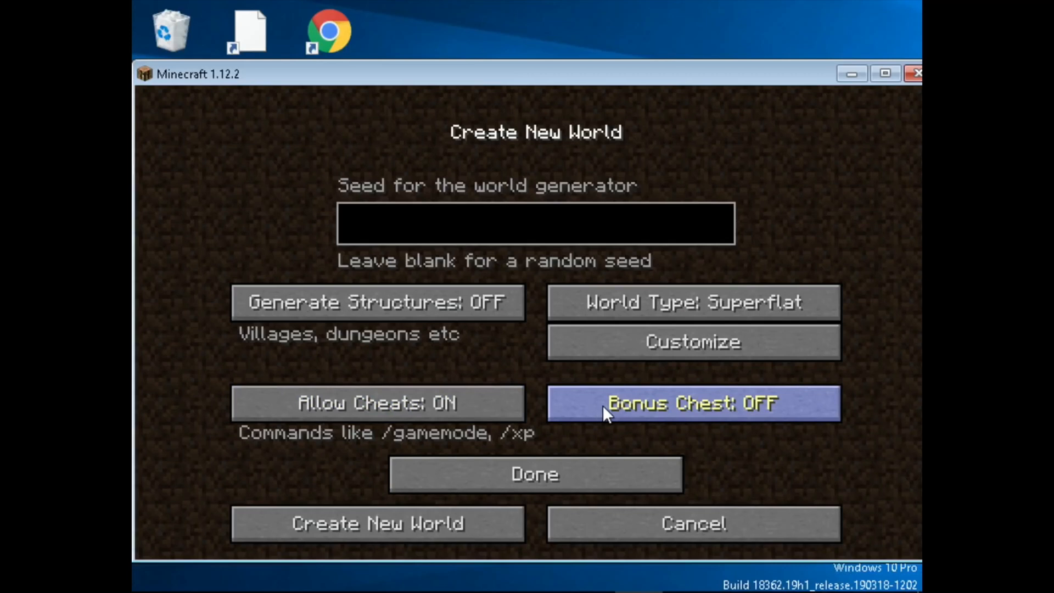
mouse_move(534, 474)
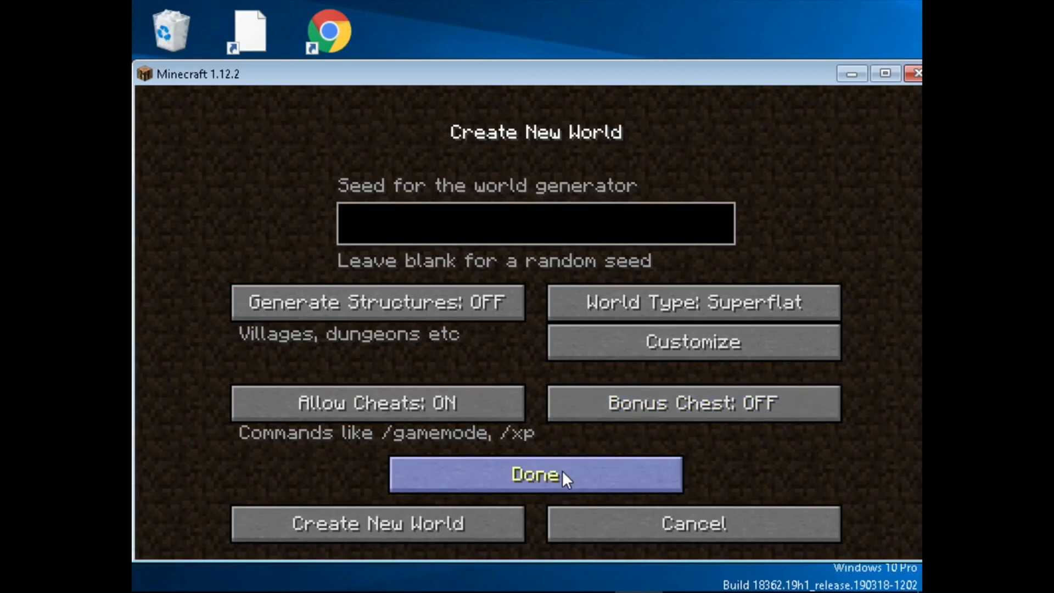
click(535, 475)
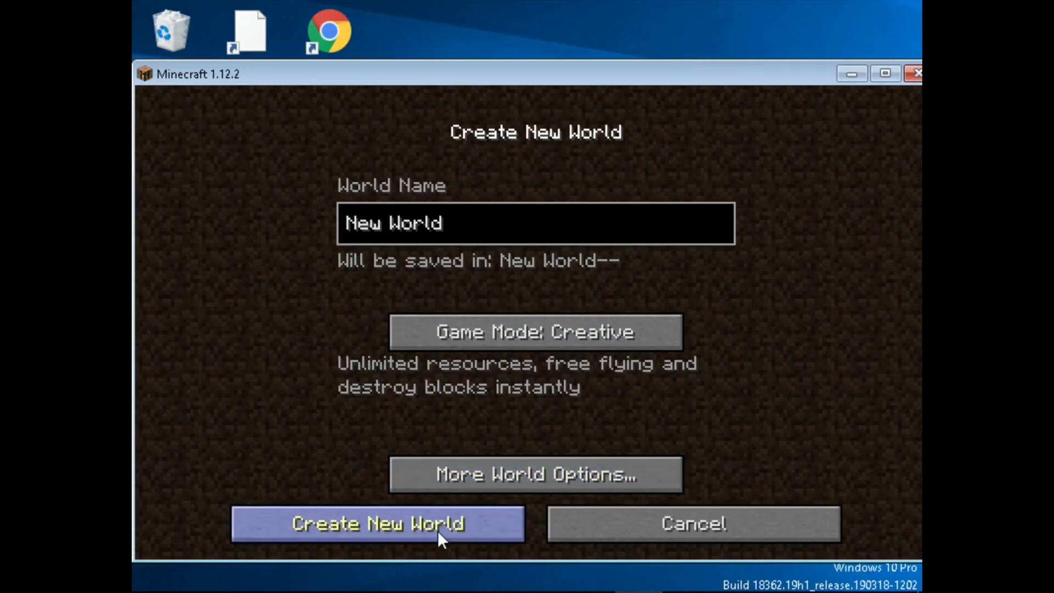
click(377, 524)
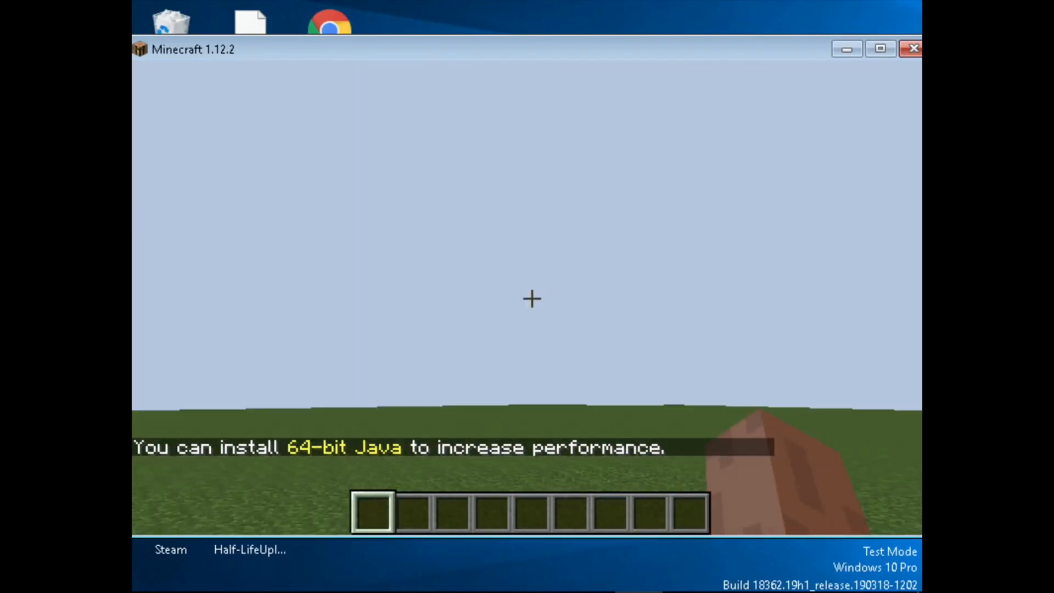
mouse_move(532, 299)
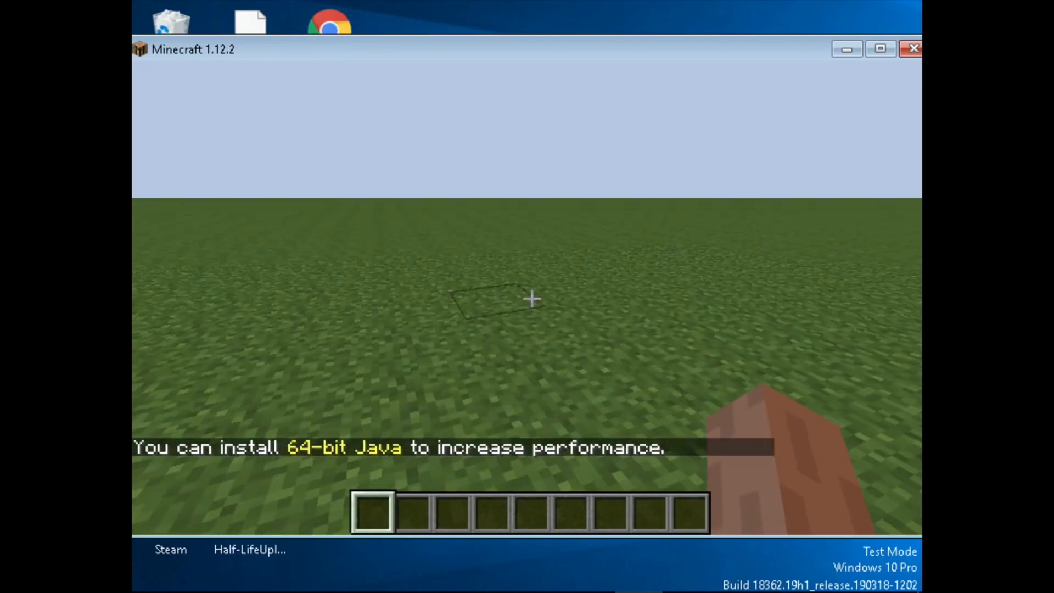
mouse_move(532, 299)
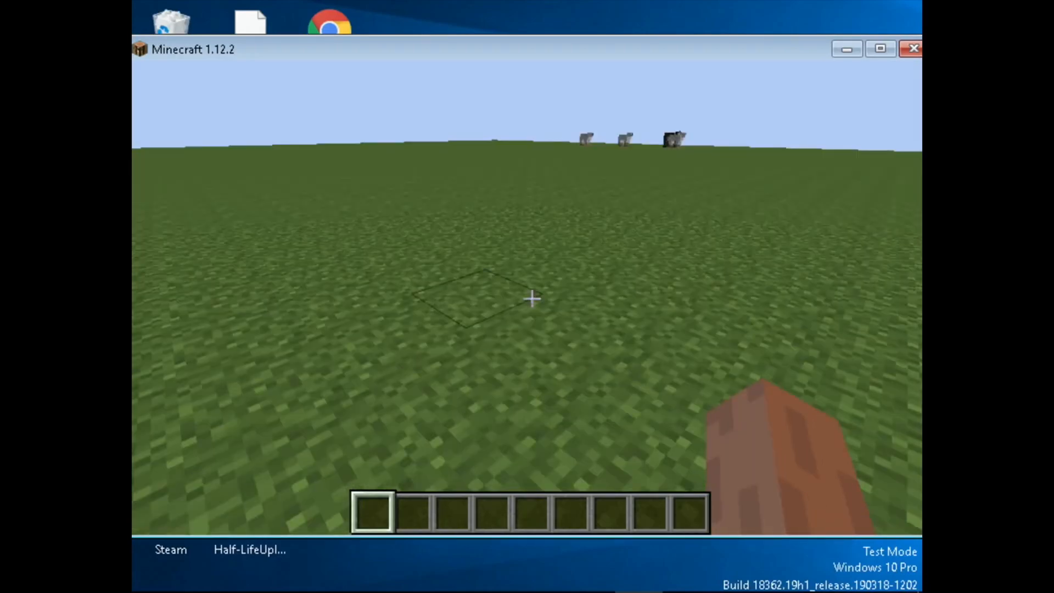
mouse_move(527, 295)
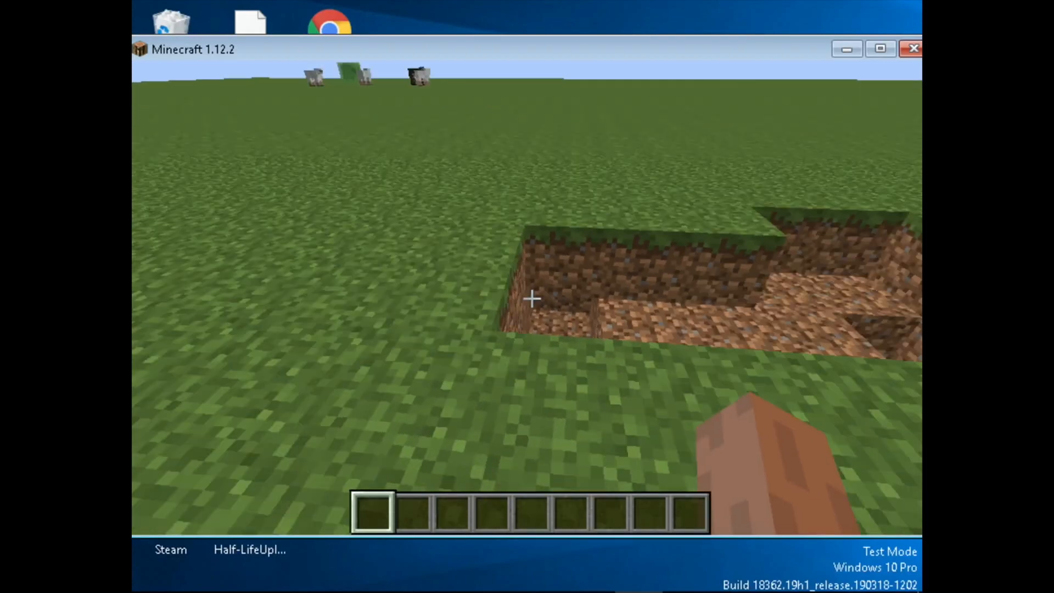
mouse_move(532, 299)
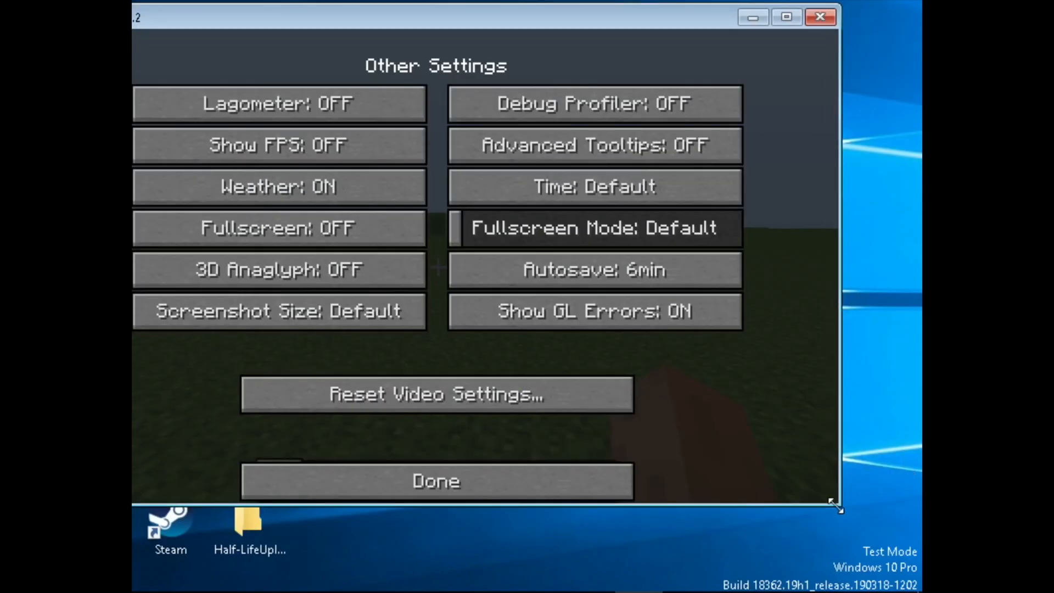
- Drag the window's corner inward until the game sits in a small box
drag(836, 505, 436, 275)
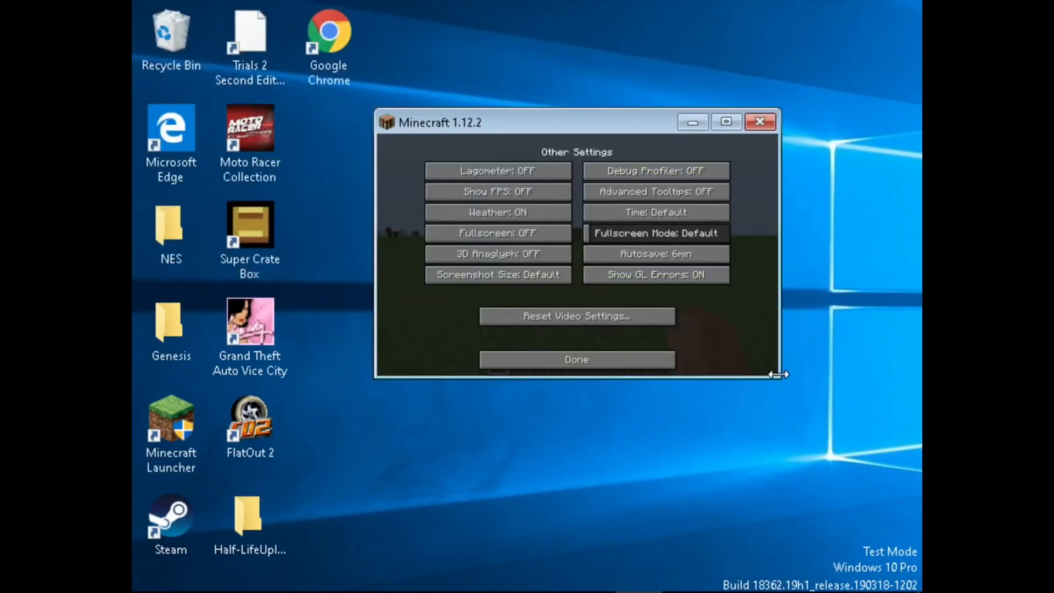
drag(780, 374, 663, 383)
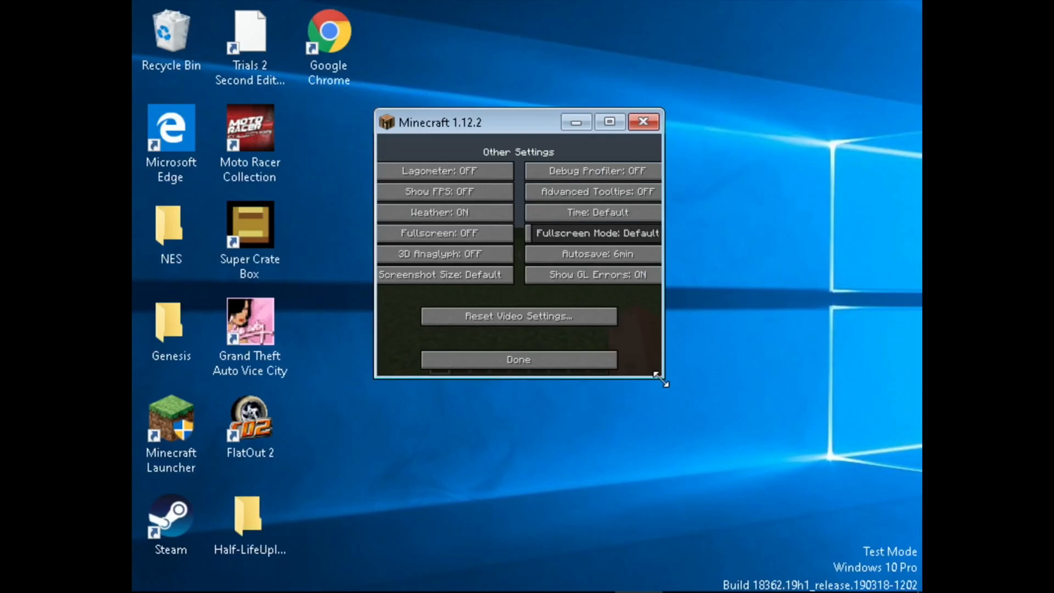
drag(662, 383, 645, 313)
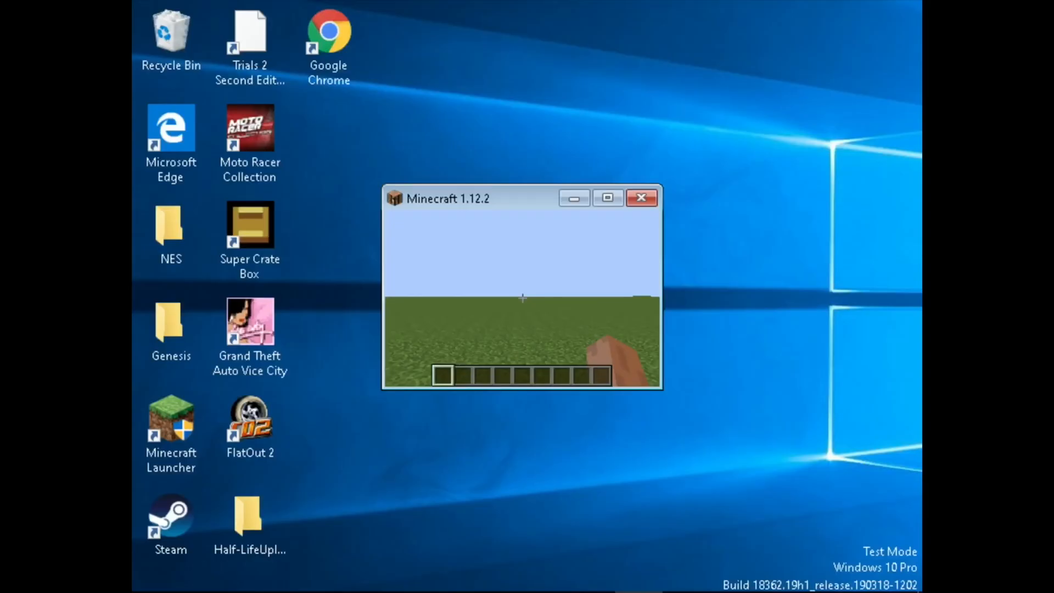
- Close Minecraft 1.12.2 and launch Minecraft for Windows 10 from the Start menu's app list
click(640, 198)
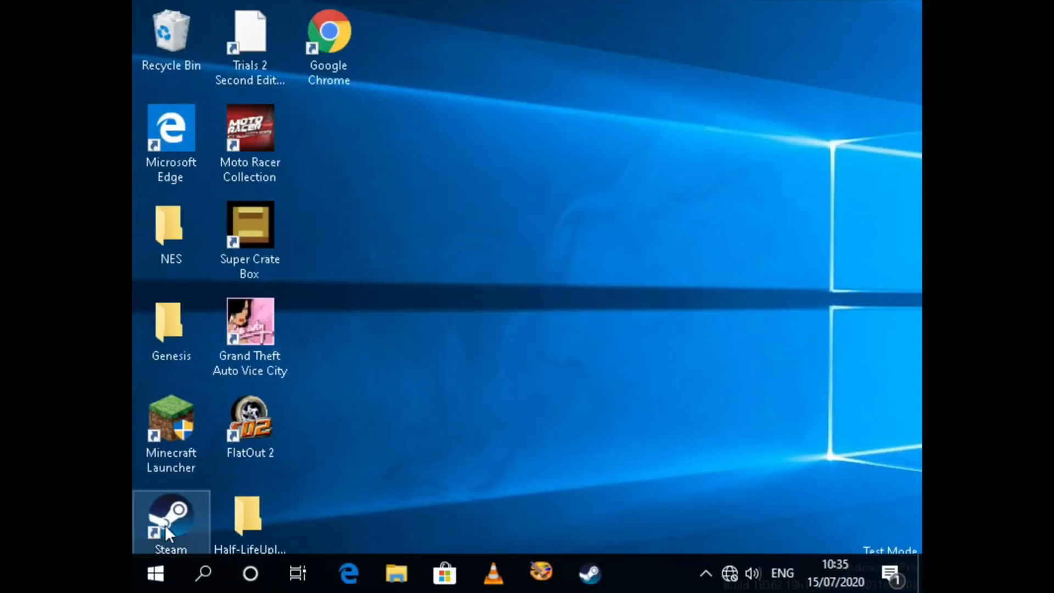
click(155, 574)
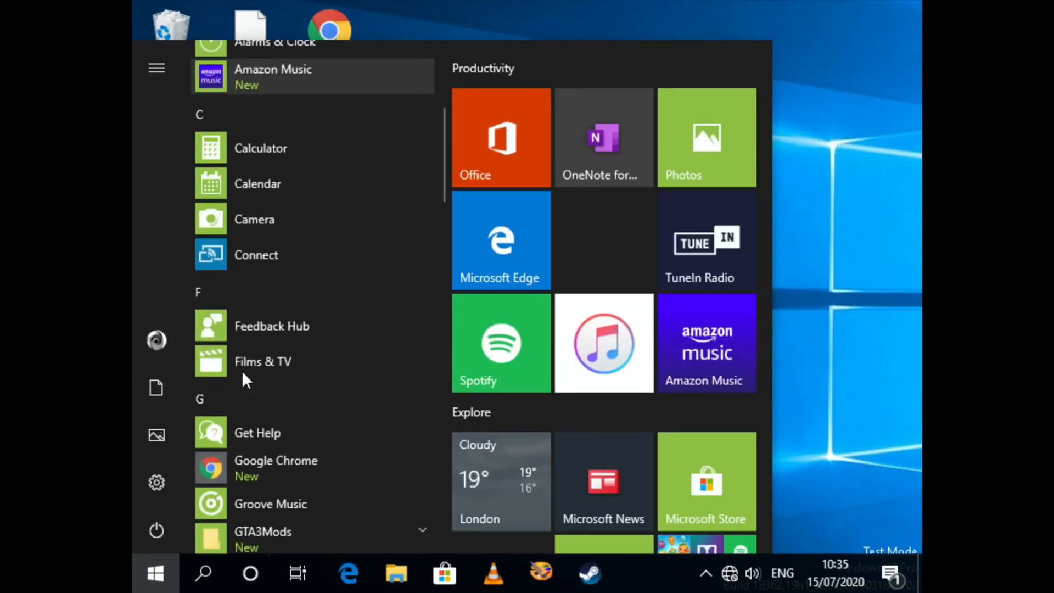
scroll(down, 3)
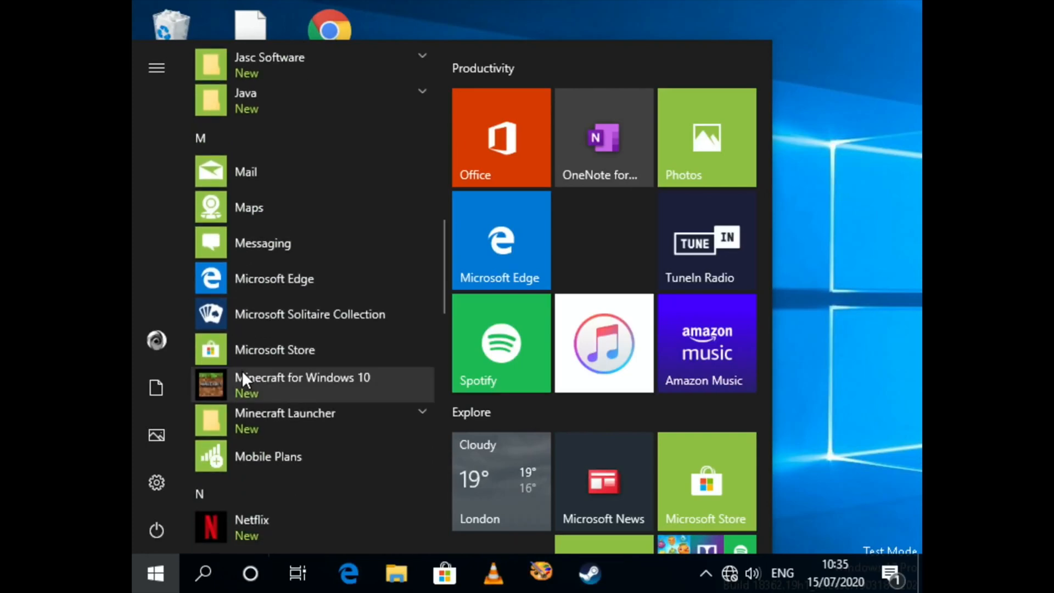
click(303, 377)
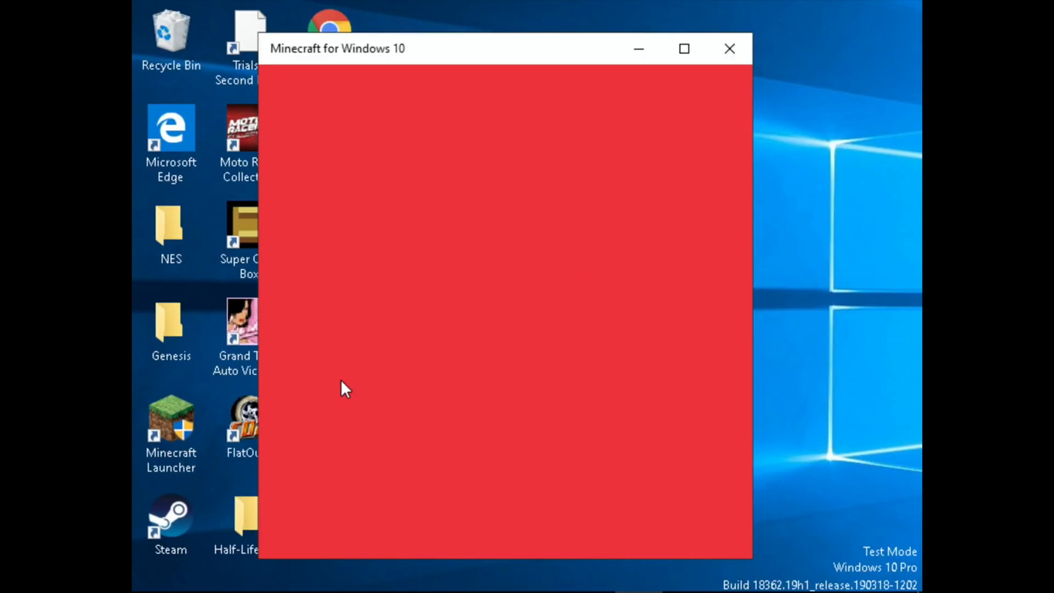
mouse_move(466, 52)
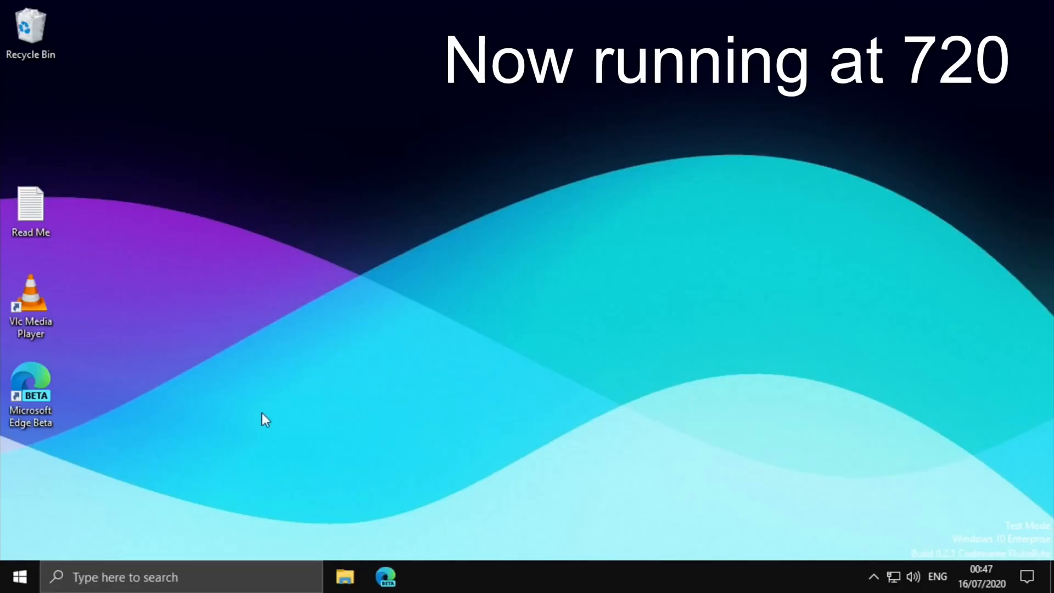
mouse_move(336, 338)
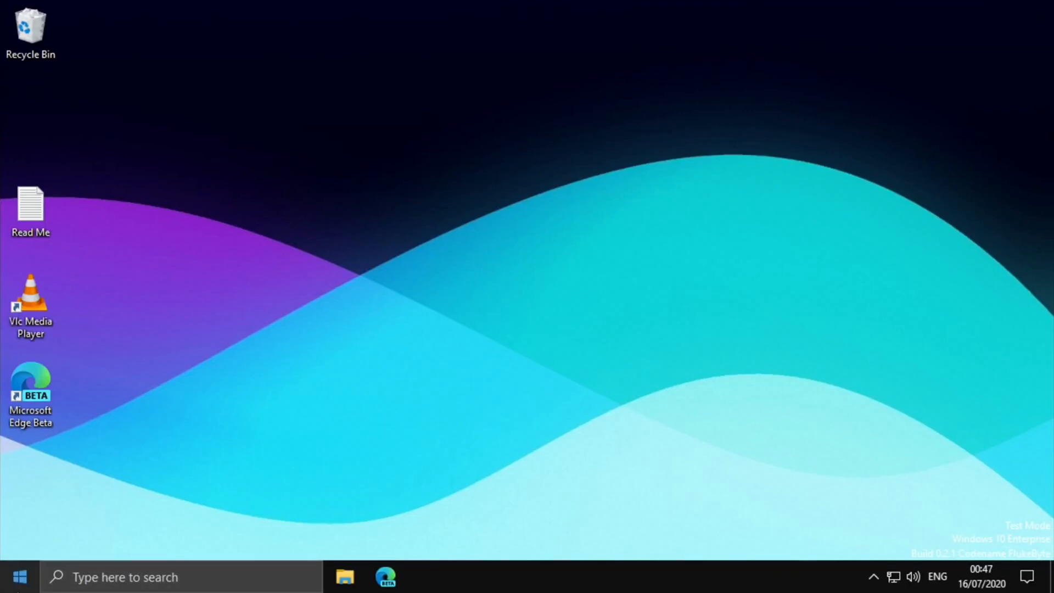
click(19, 577)
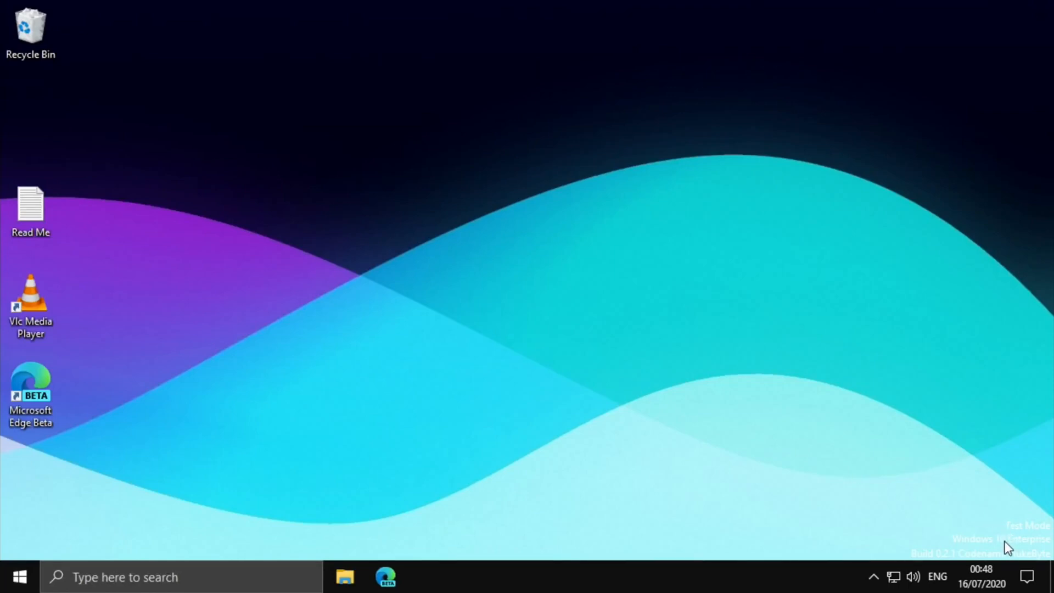
mouse_move(771, 366)
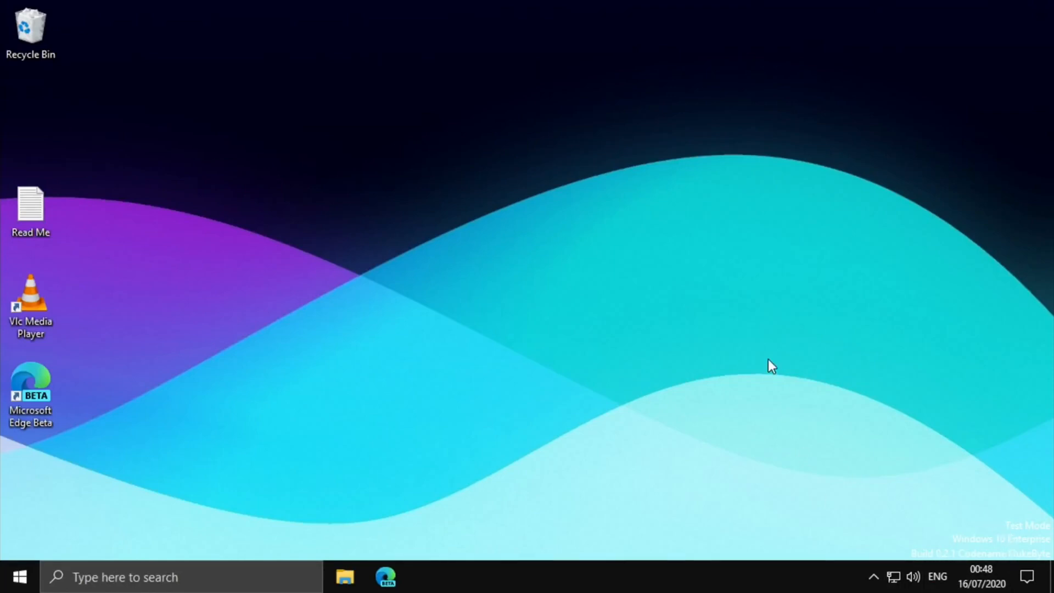
key(ctrl+alt+delete)
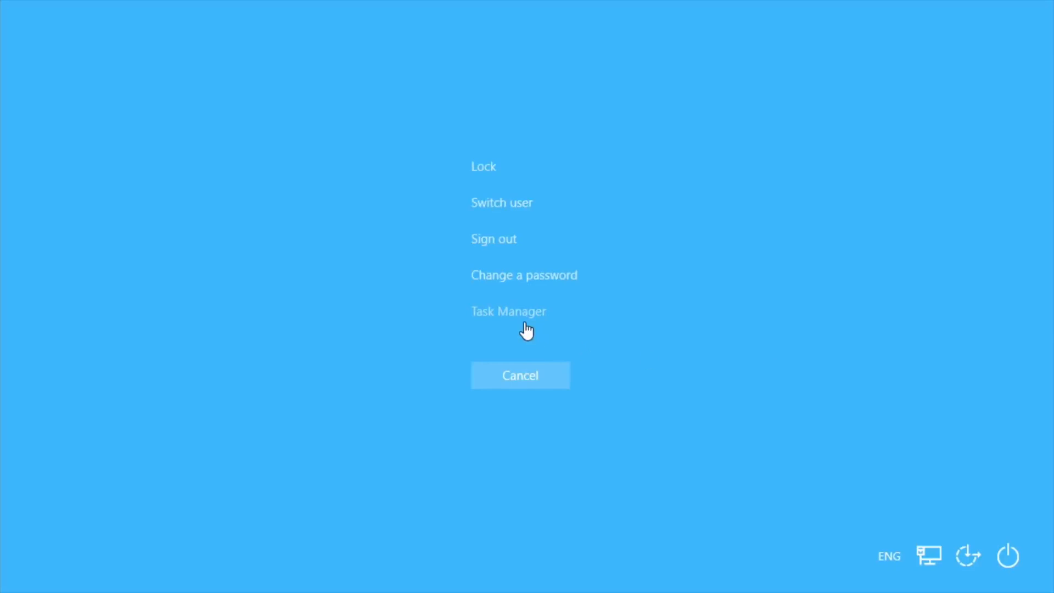
click(509, 310)
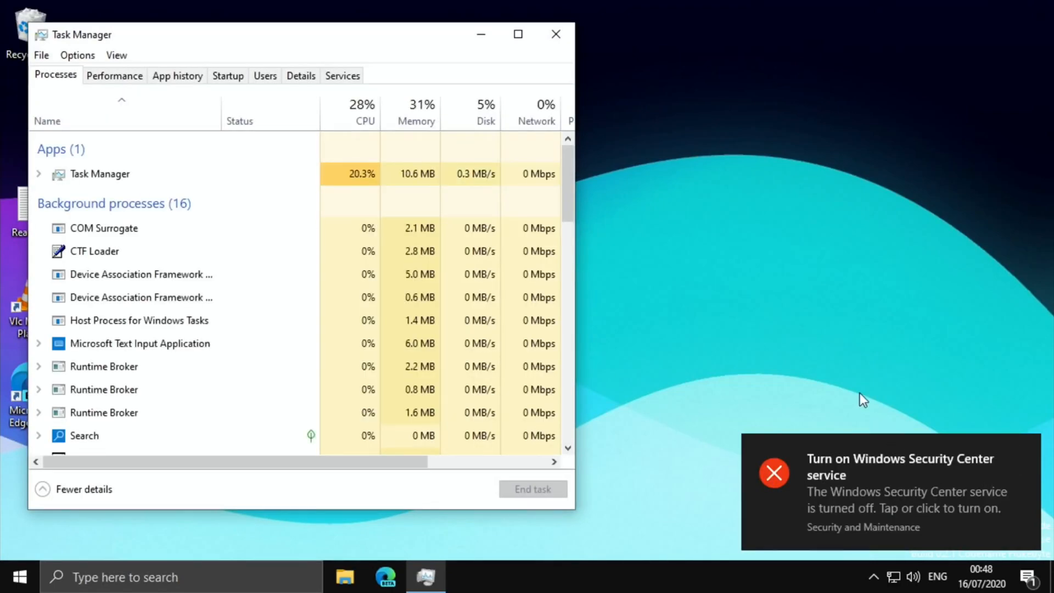
click(113, 76)
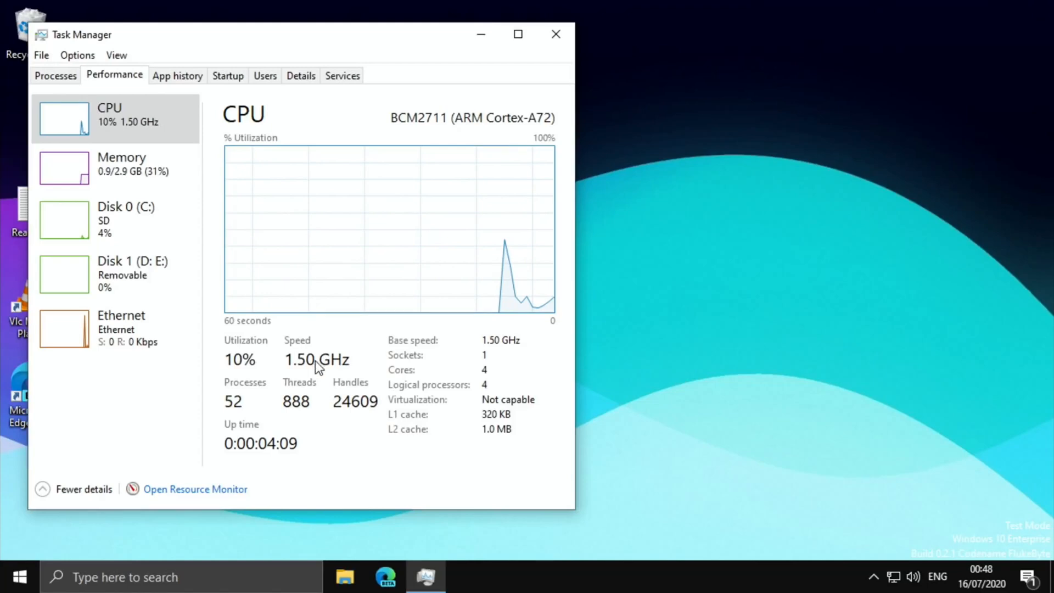
click(556, 34)
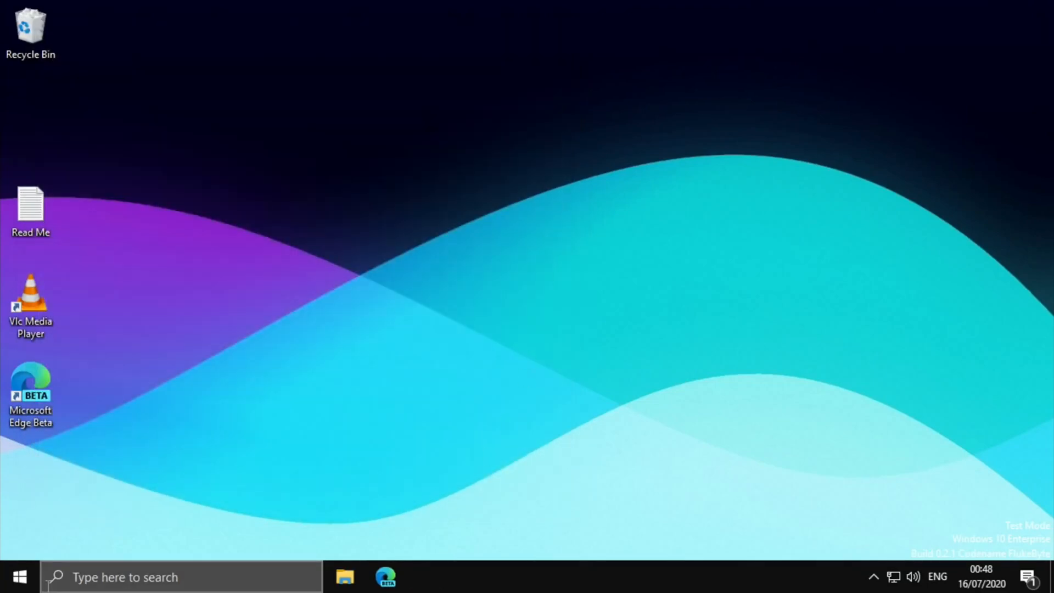
- Launch Minecraft for Windows 10 from Start; its window disappears
click(19, 577)
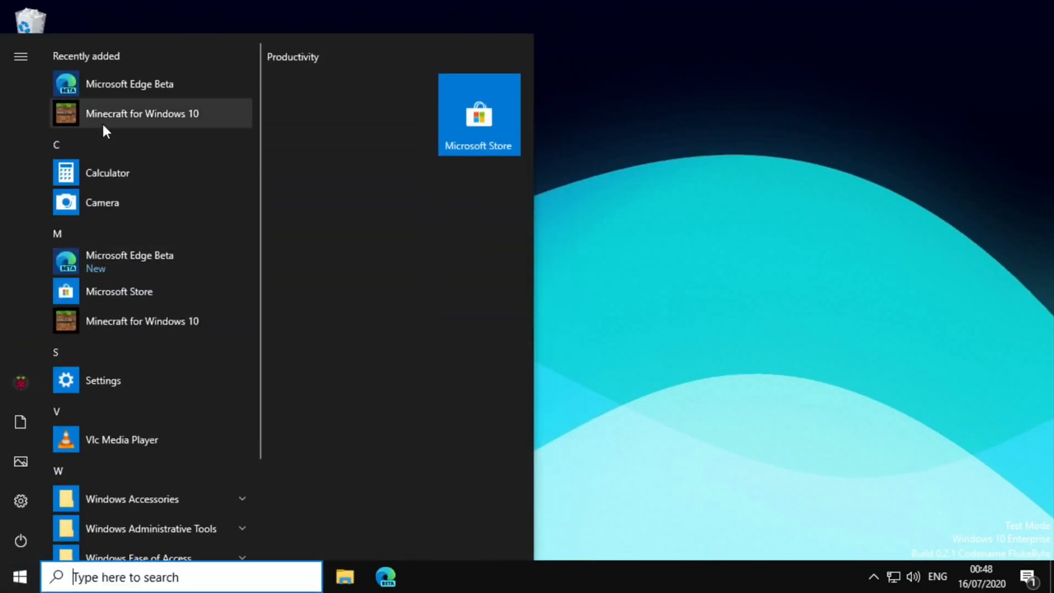
click(141, 113)
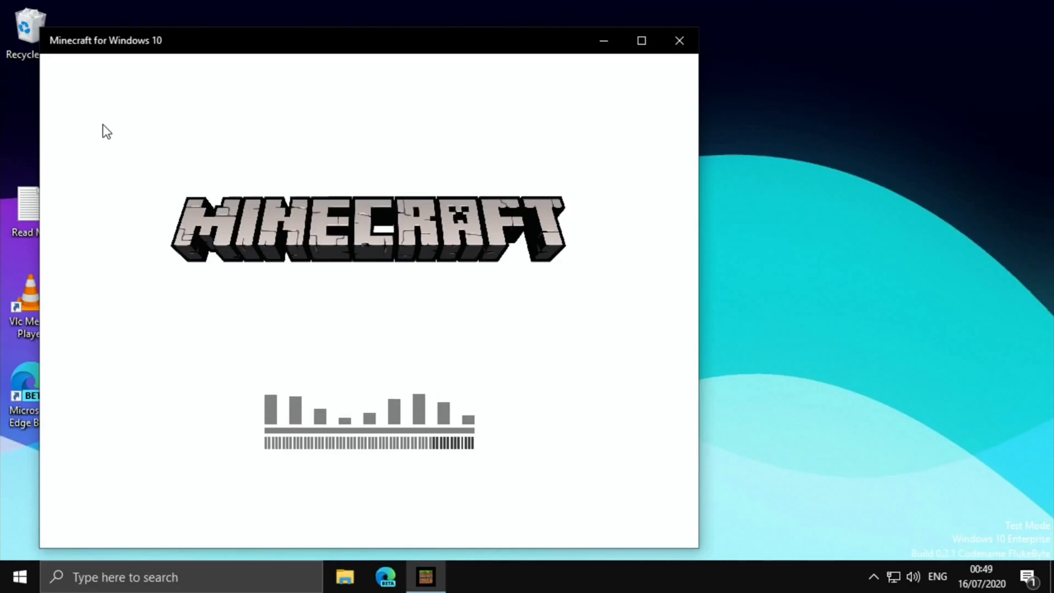
click(678, 41)
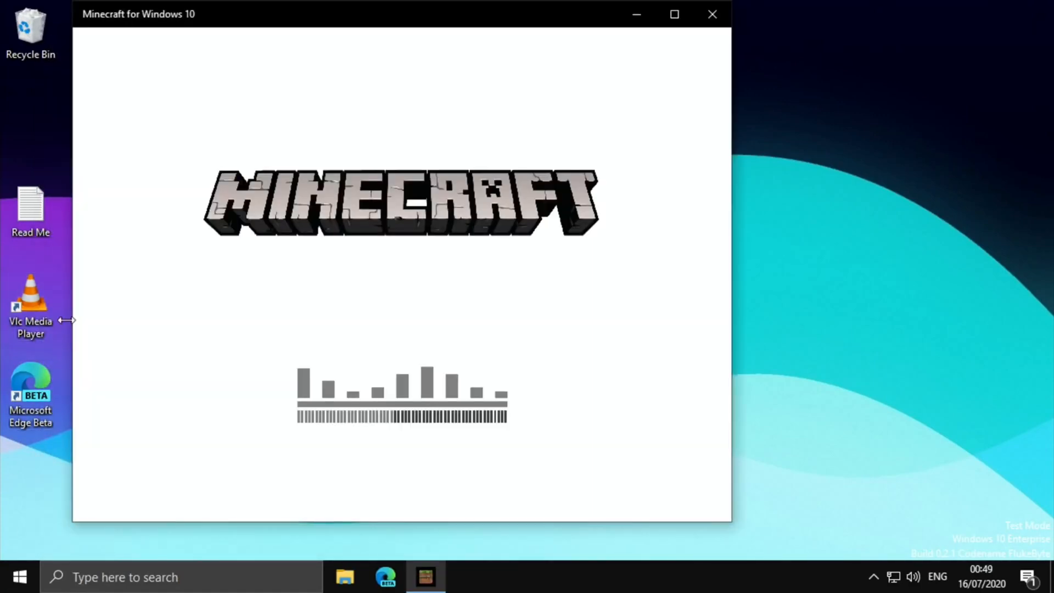
click(712, 14)
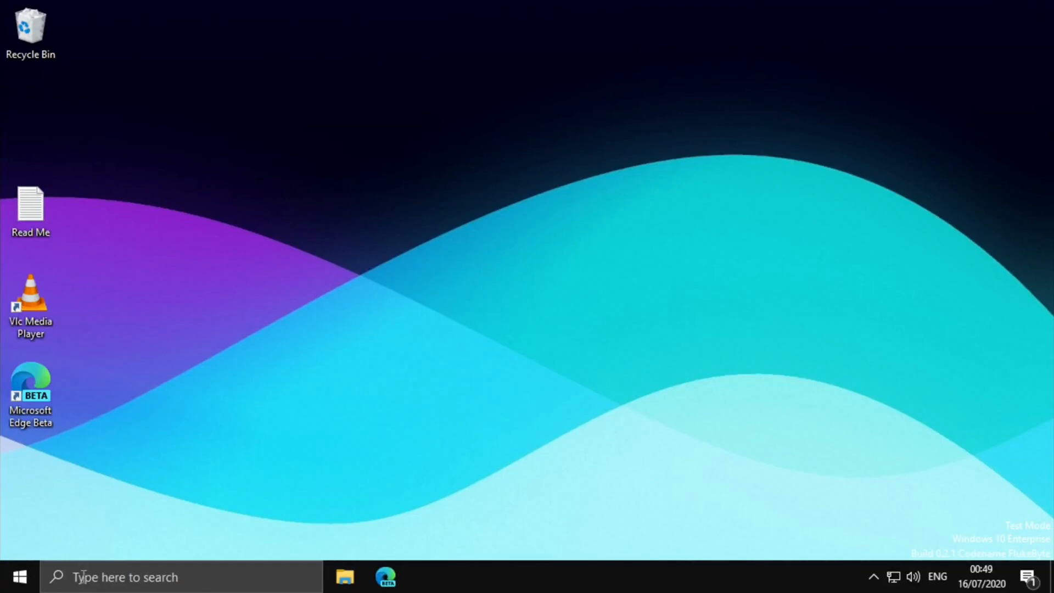
- Relaunch Minecraft for Windows 10 from Start, reaching the 1.16.1 title screen
click(18, 576)
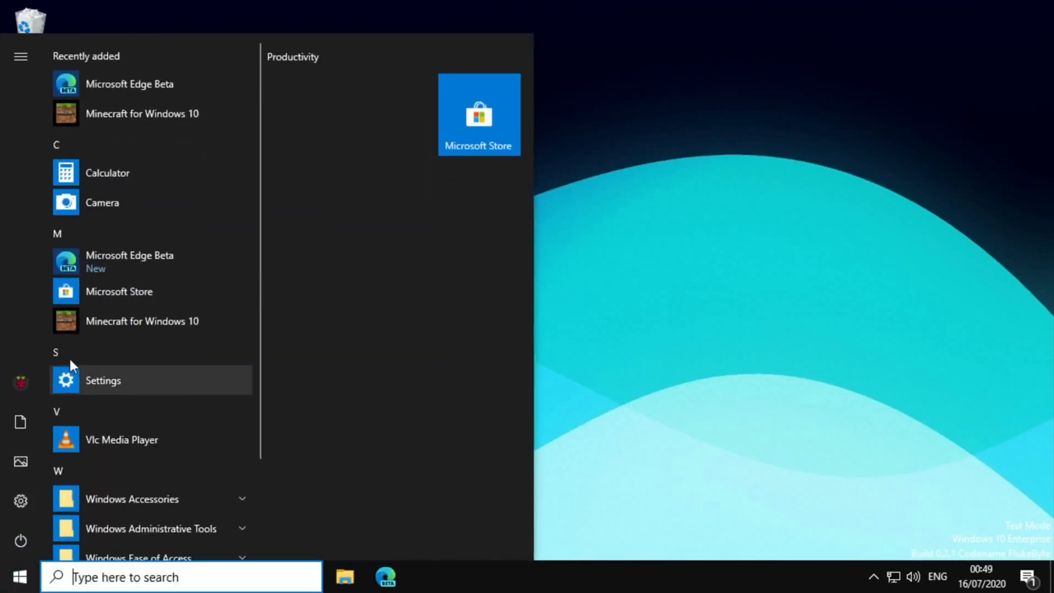
click(142, 321)
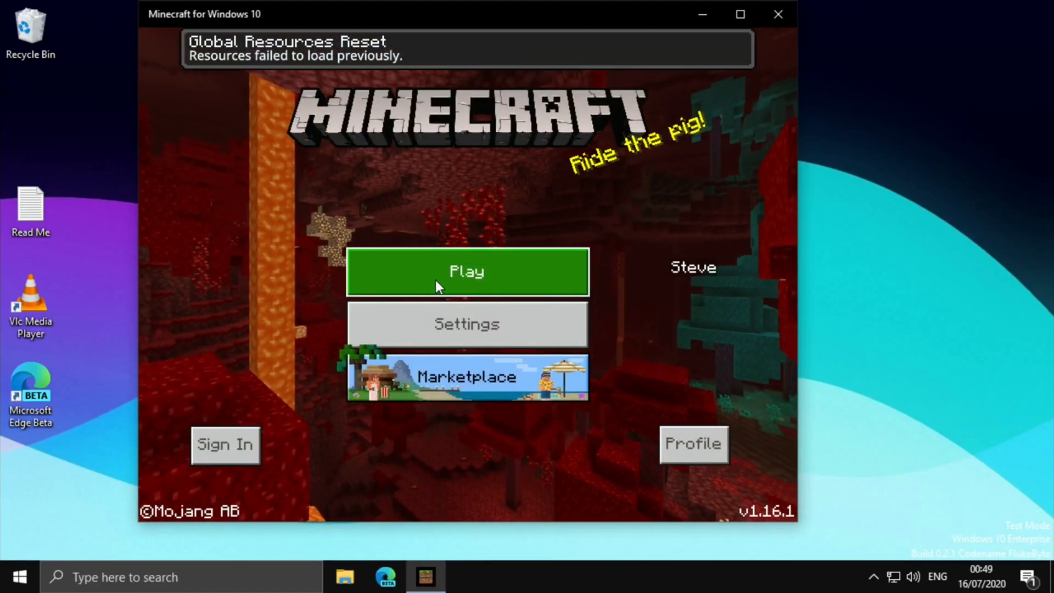
- Play the flat world and proceed past the 'Online play is not rated' warning
click(467, 271)
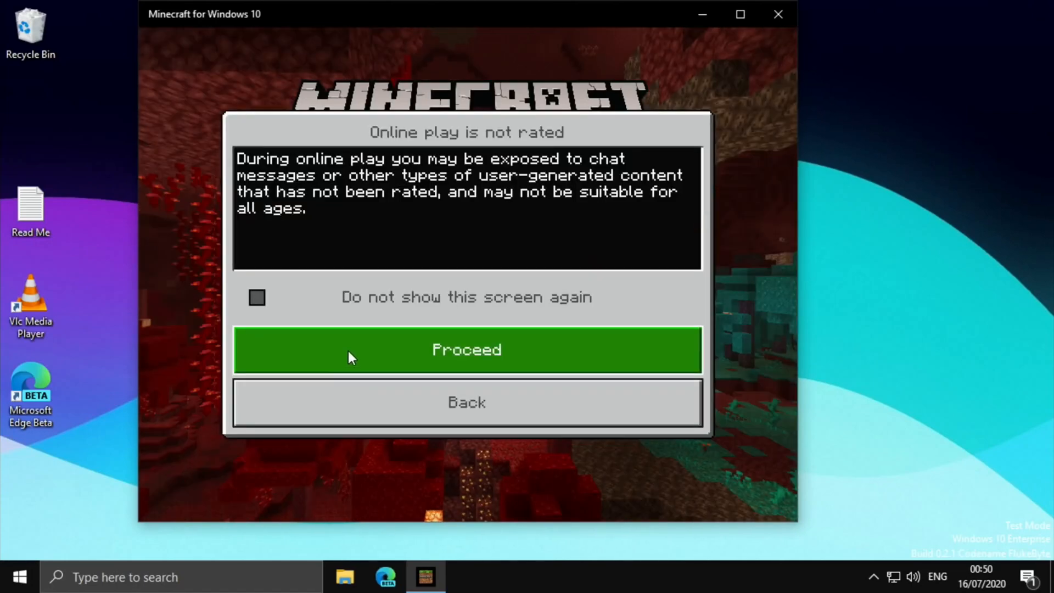
click(467, 349)
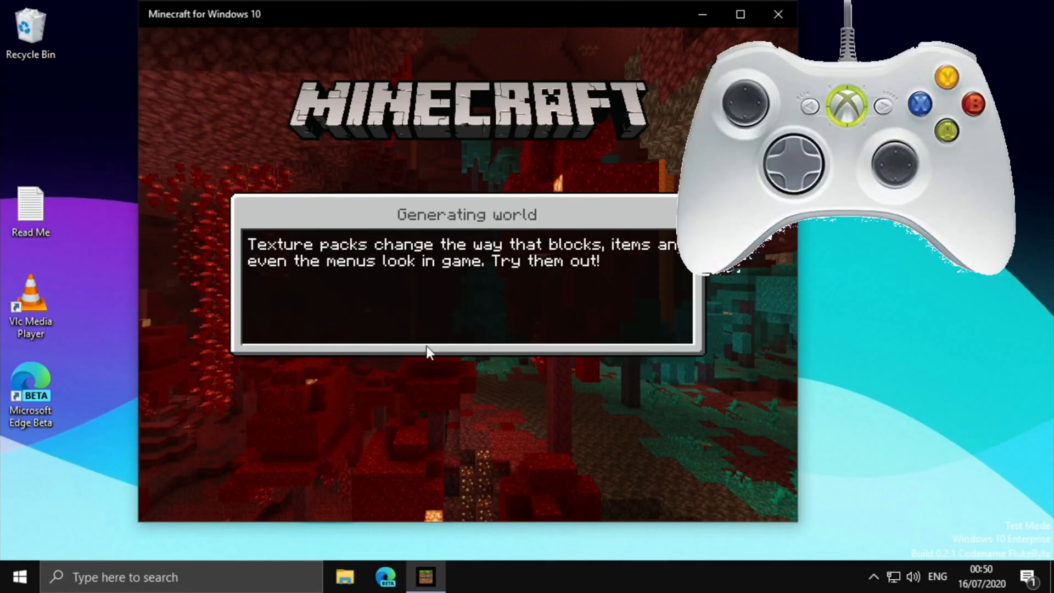
mouse_move(421, 312)
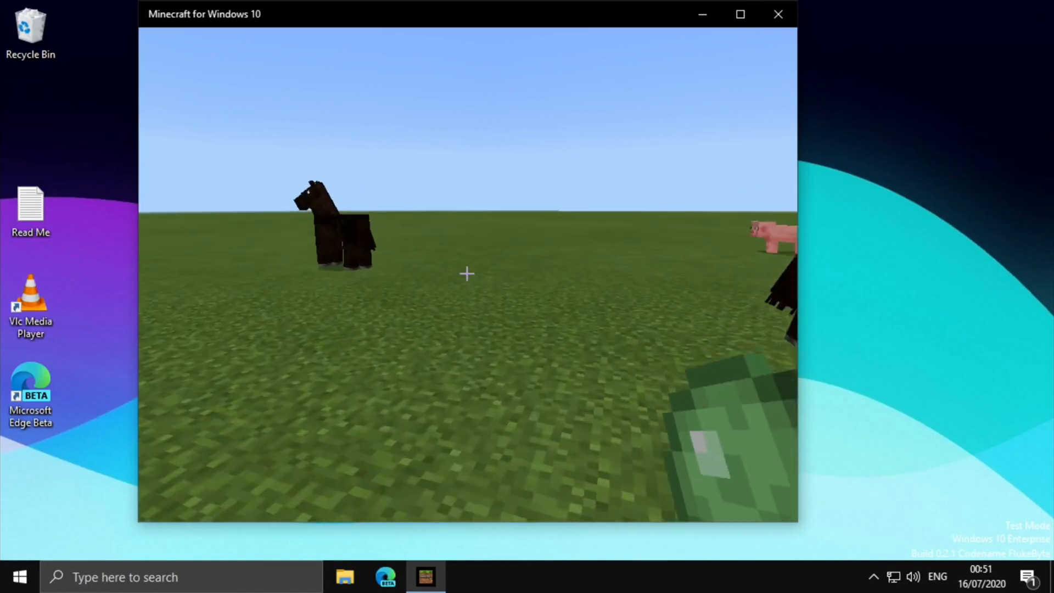
- Take wooden blocks from the inventory and dig a small pit in the flat world
key(e)
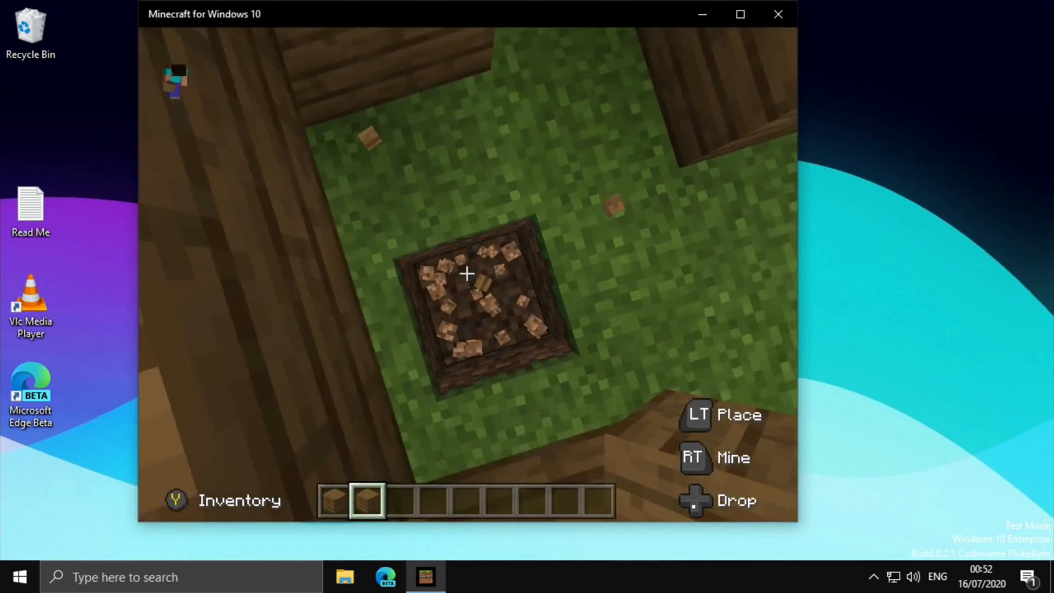
click(465, 274)
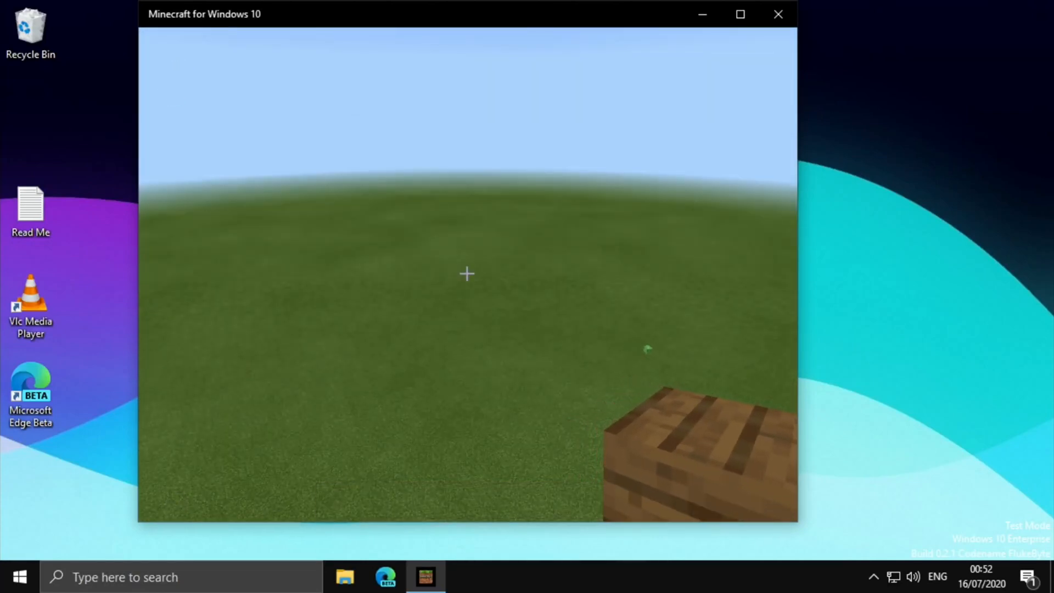
- Save and quit the flat world, then begin setting up a new world
key(Escape)
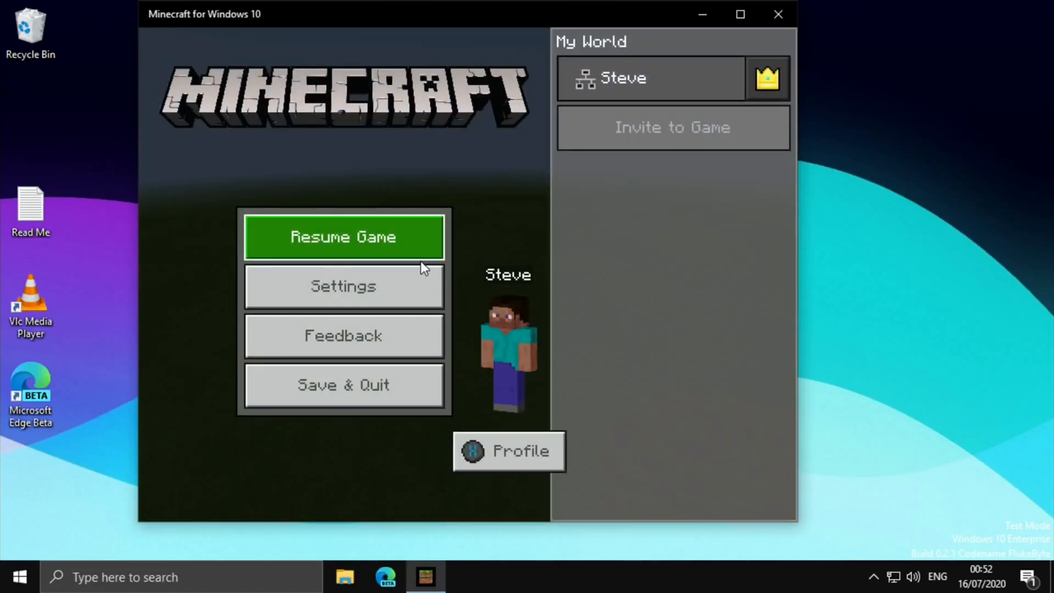
mouse_move(344, 384)
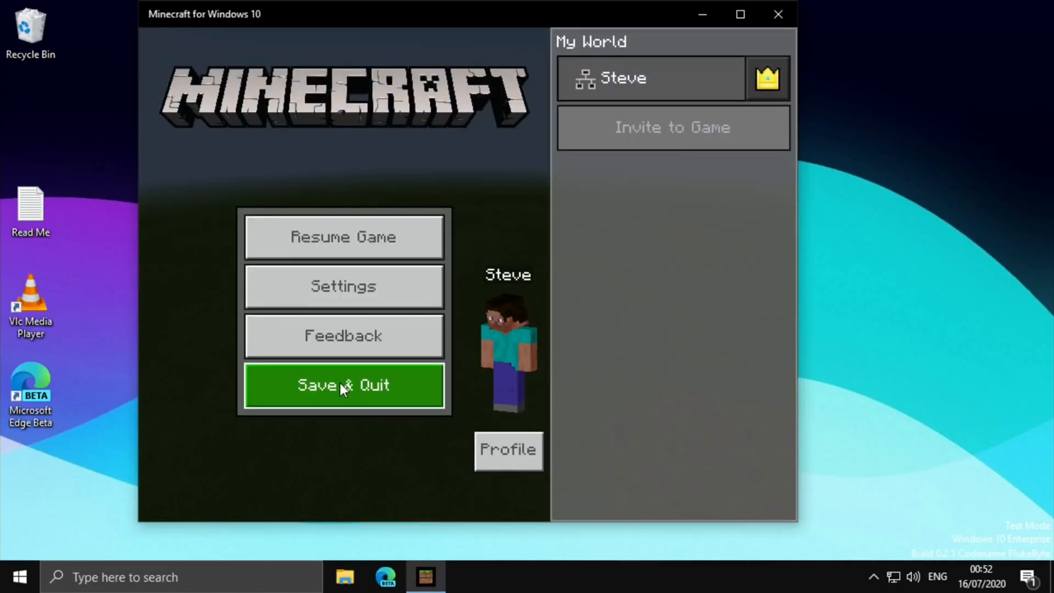
click(343, 386)
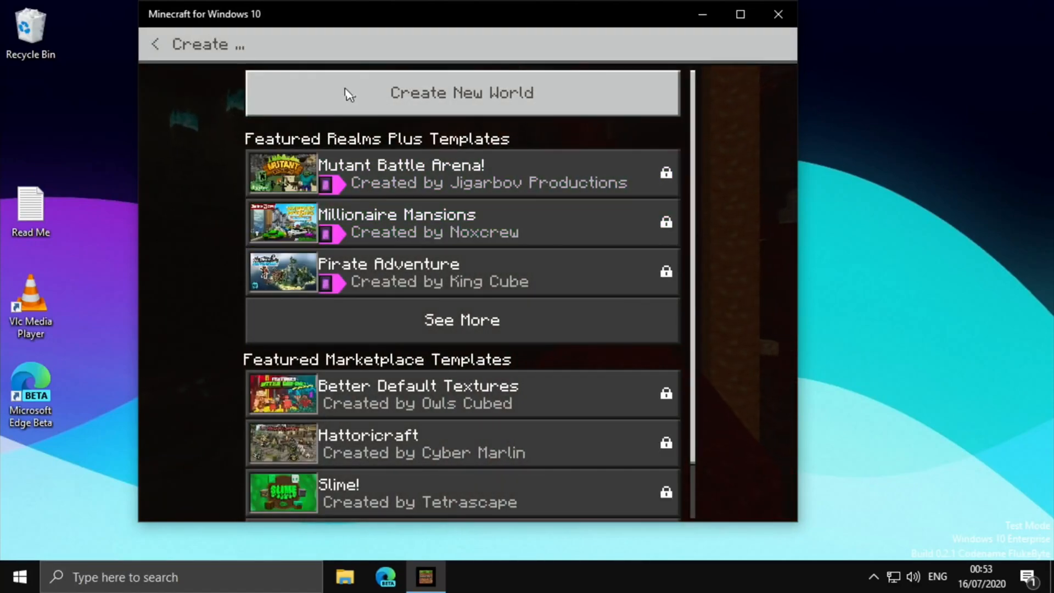
click(461, 92)
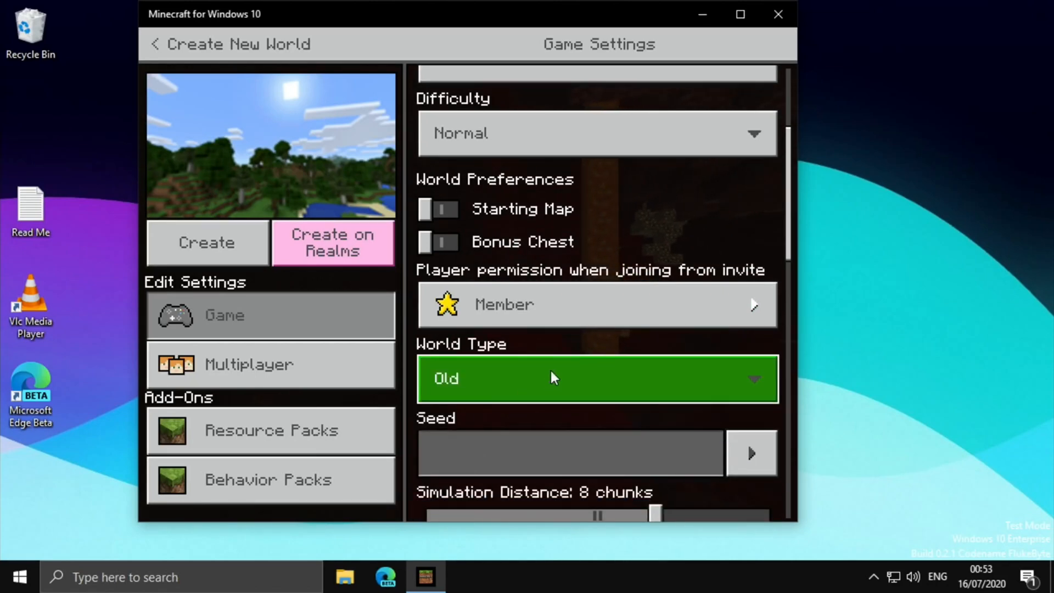
- Review the new world's Game Settings list and create it with those settings
scroll(down, 3)
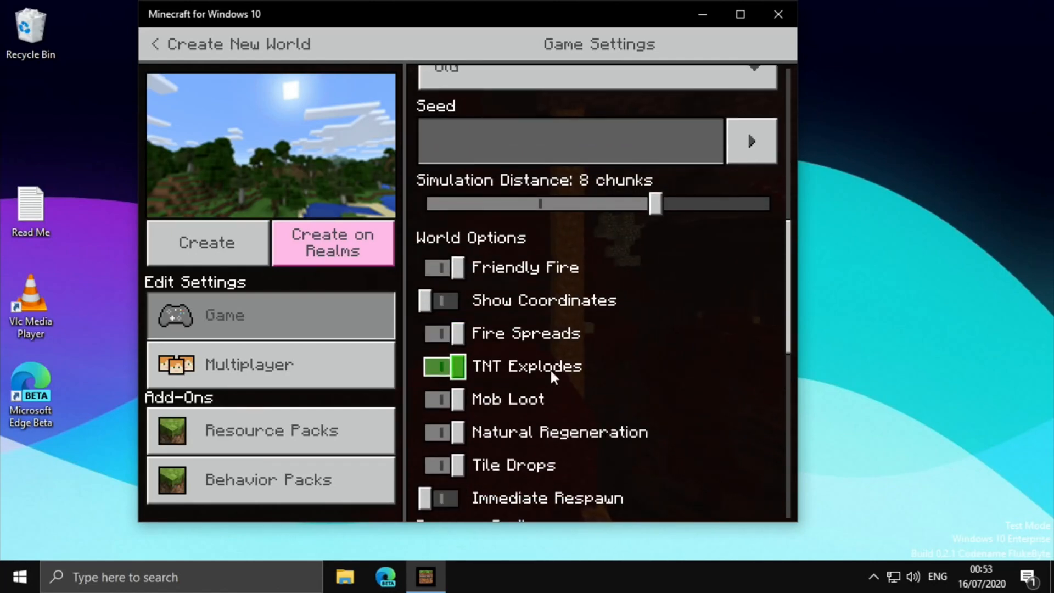
scroll(down, 3)
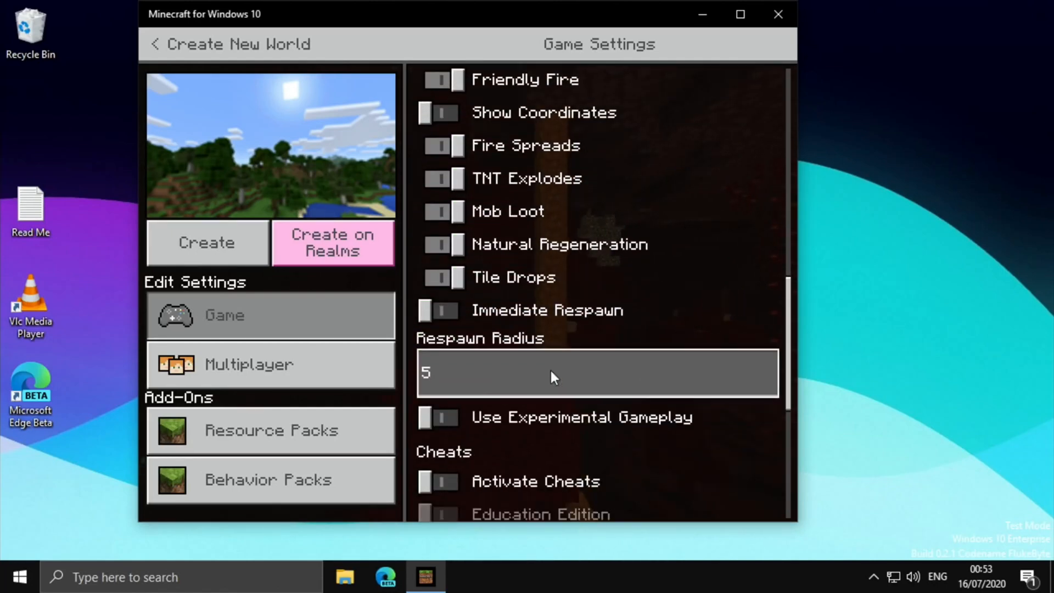
scroll(down, 3)
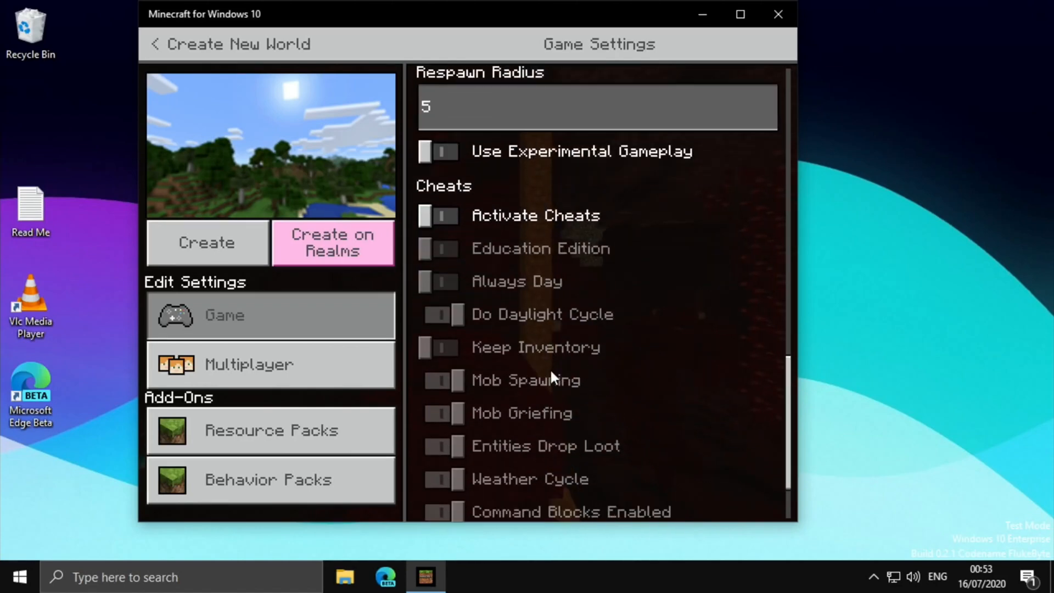
scroll(down, 3)
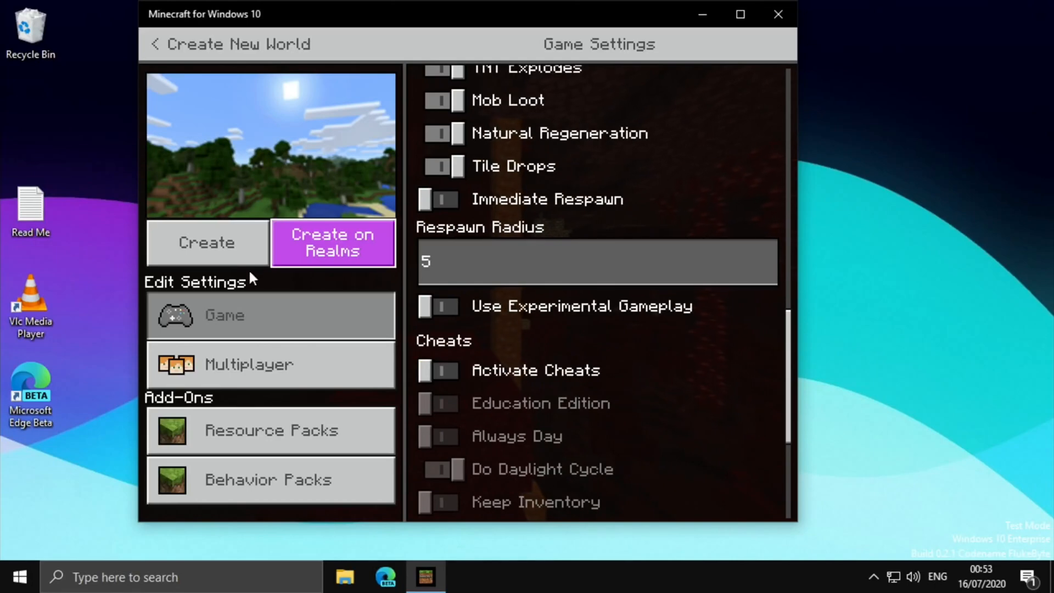
click(207, 242)
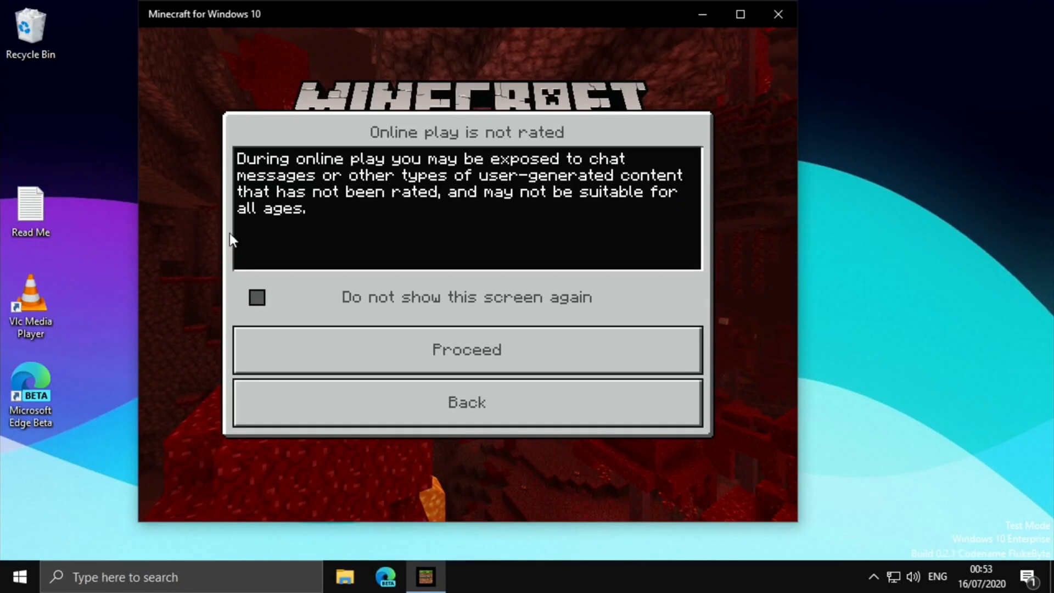
- Proceed past the unrated online play warning so the new world generates
click(466, 349)
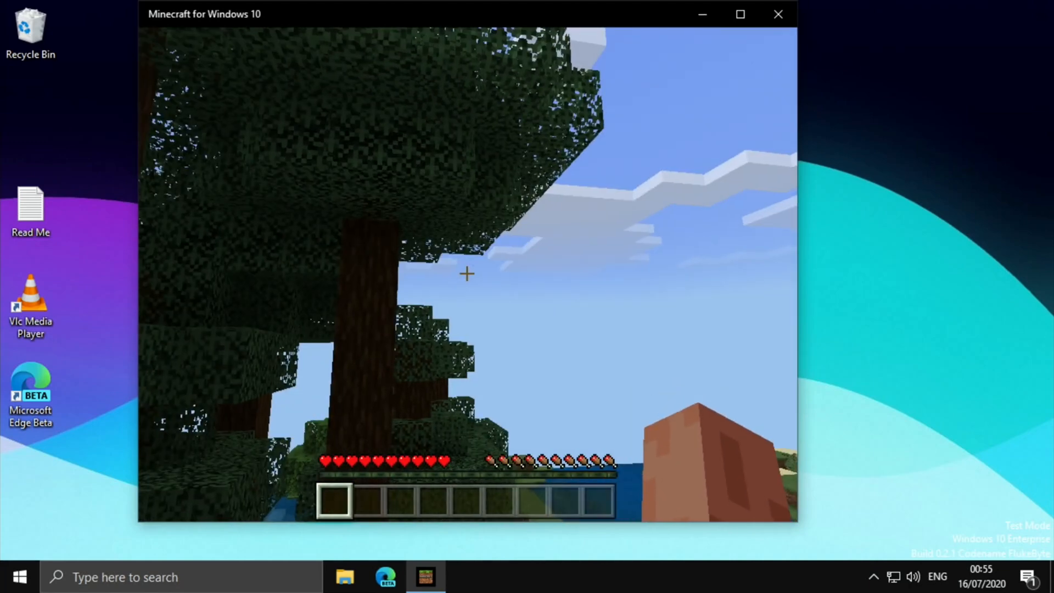
- Walk among the trees of the new survival world, then pause the game
key(Escape)
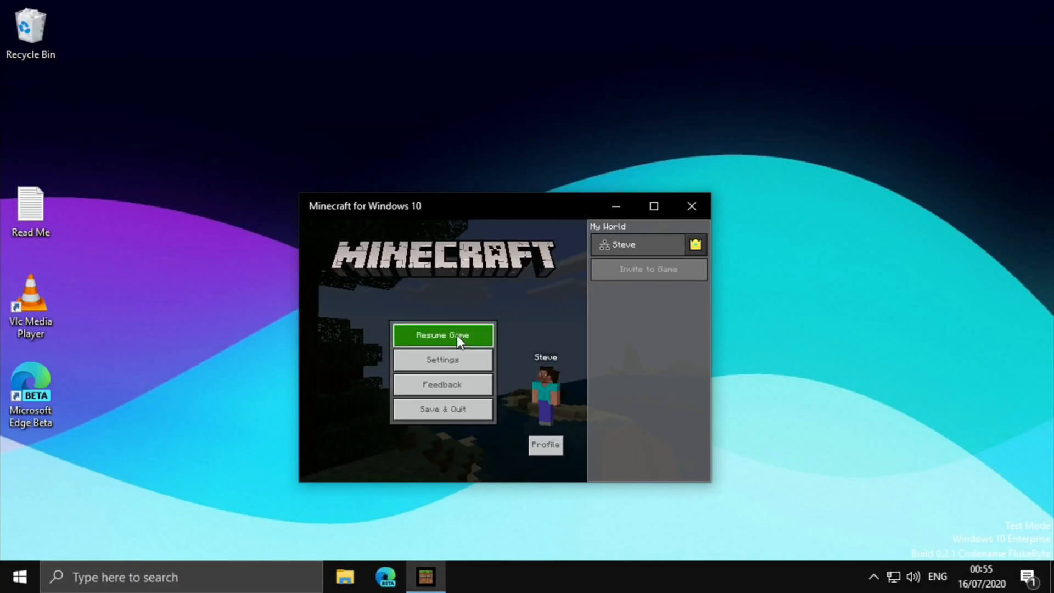
- Resume the paused survival world from the pause menu and continue playing
click(443, 336)
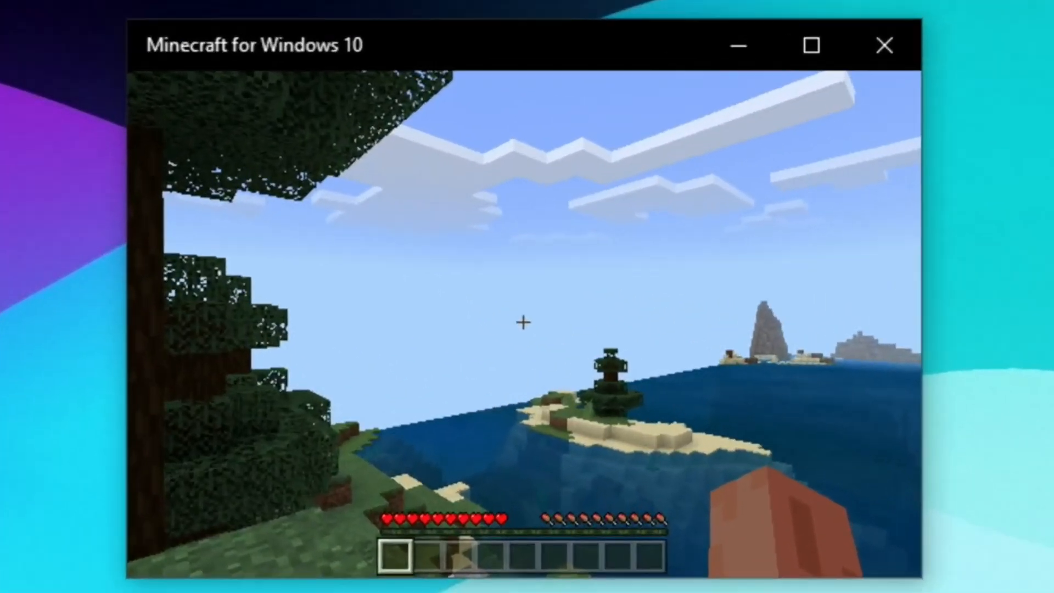